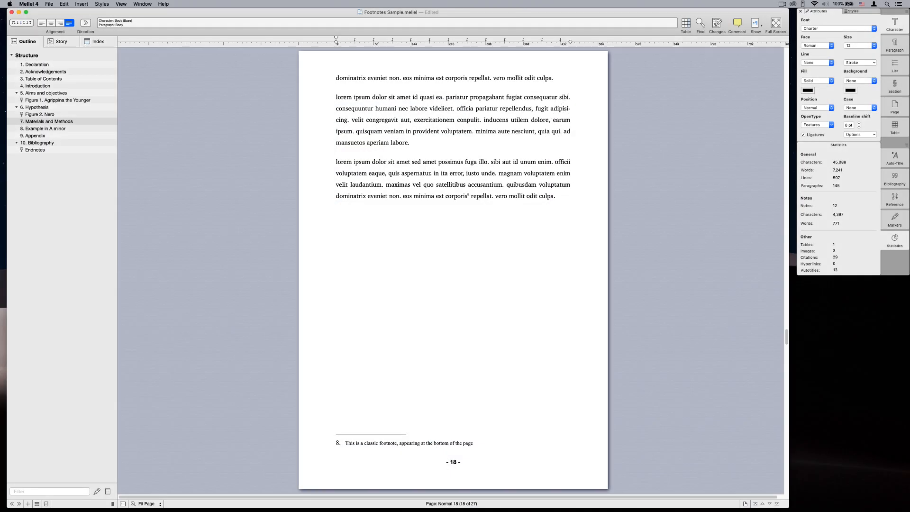
# Step: Insert a footnote after 'mansuetos aperiam labore' on page 4 and start typing lorem ipsum text
pyautogui.click(410, 442)
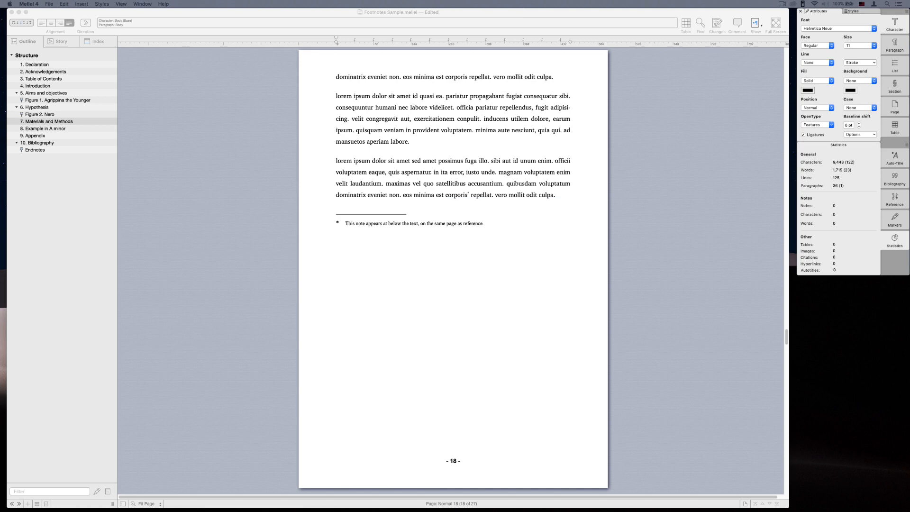
pyautogui.doubleClick(468, 194)
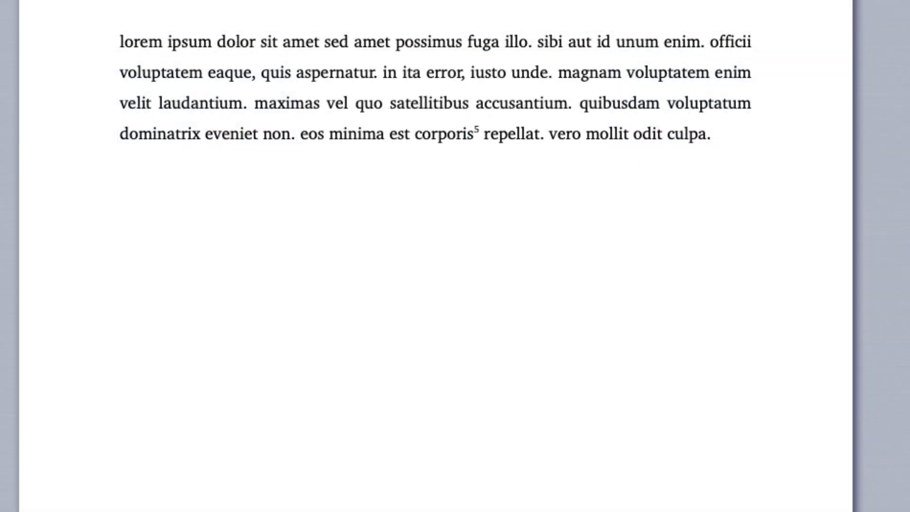
pyautogui.scroll(-3)
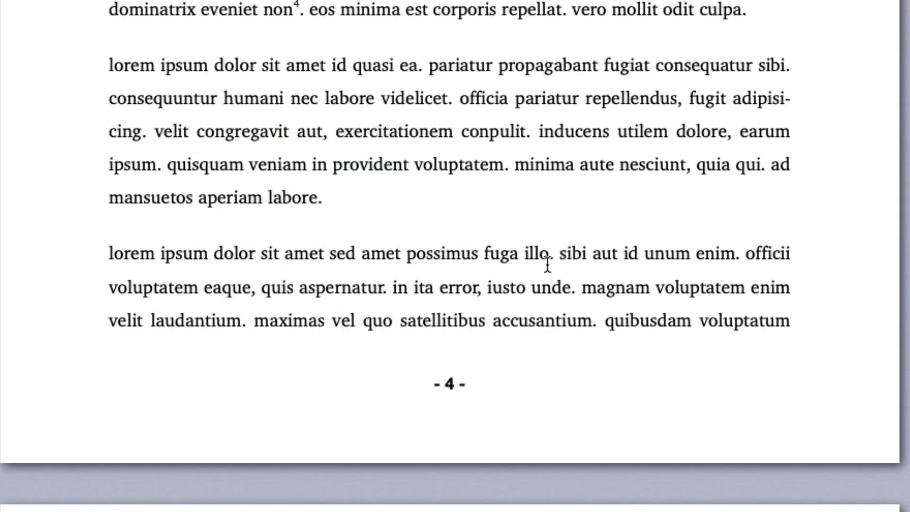
pyautogui.click(318, 197)
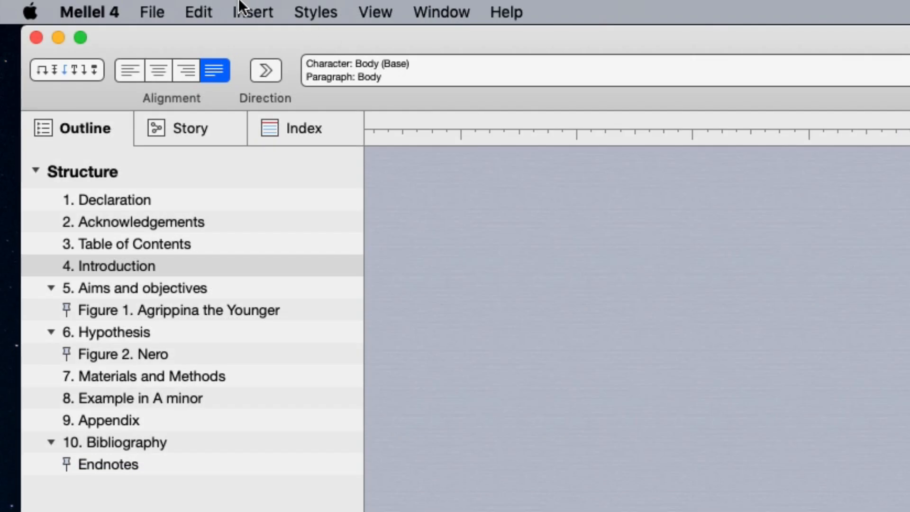
pyautogui.click(252, 12)
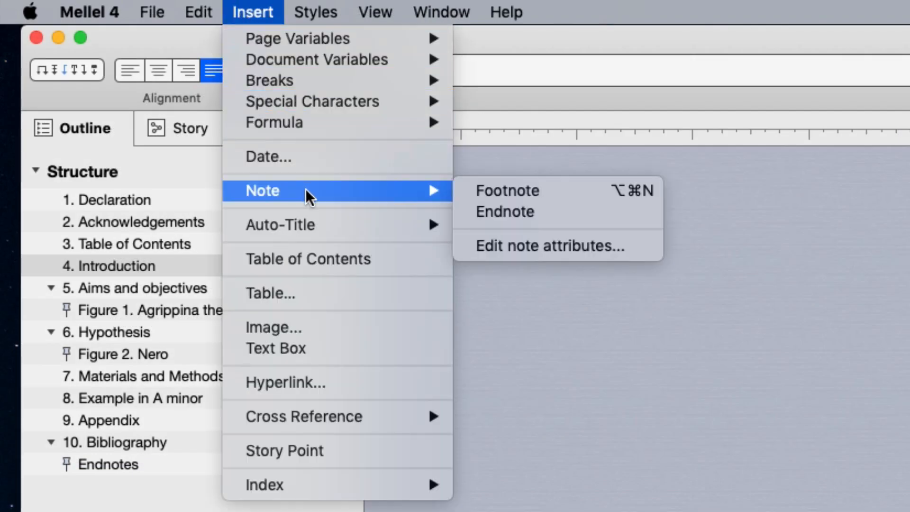
pyautogui.click(506, 191)
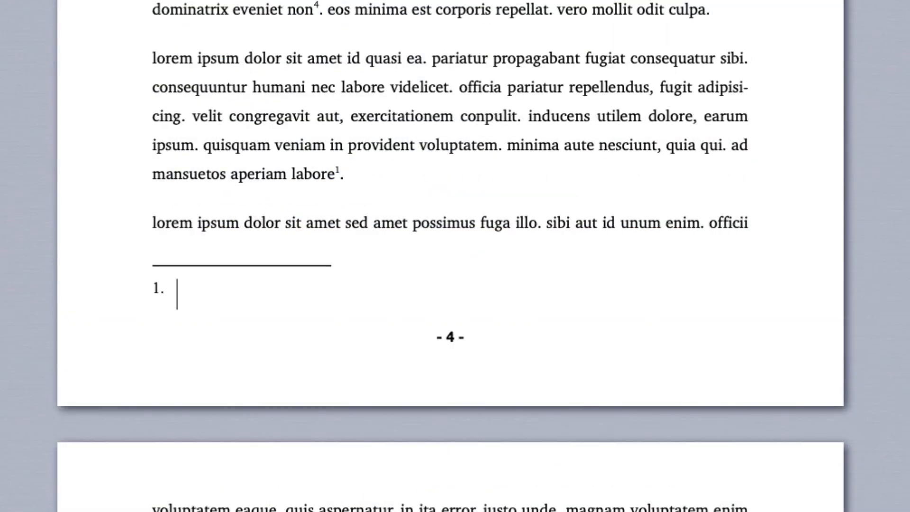
pyautogui.write('lorem i')
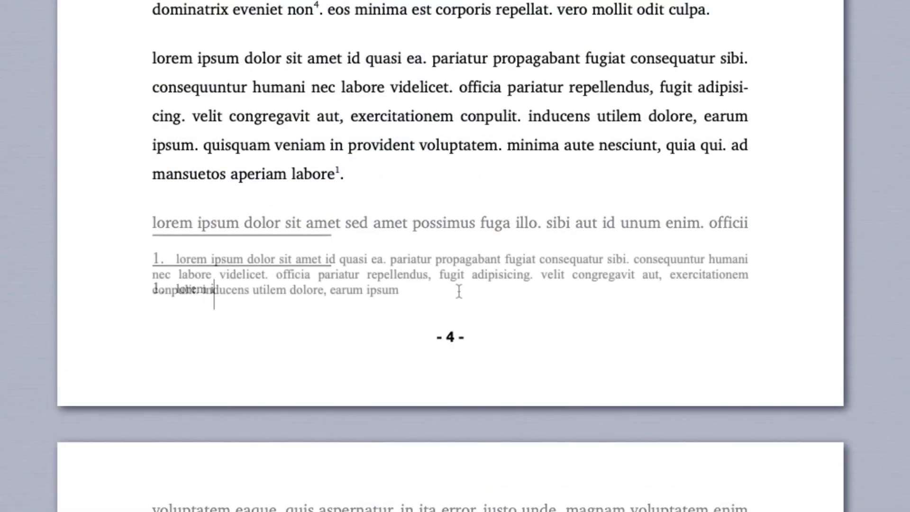
# Step: Undo a mistaken edit in footnote 1 and return to the note's end
pyautogui.doubleClick(468, 258)
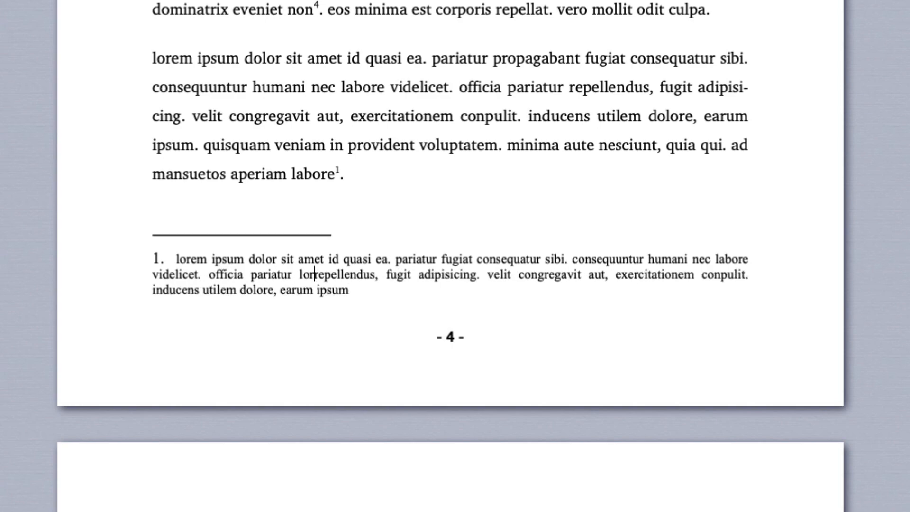
pyautogui.click(164, 10)
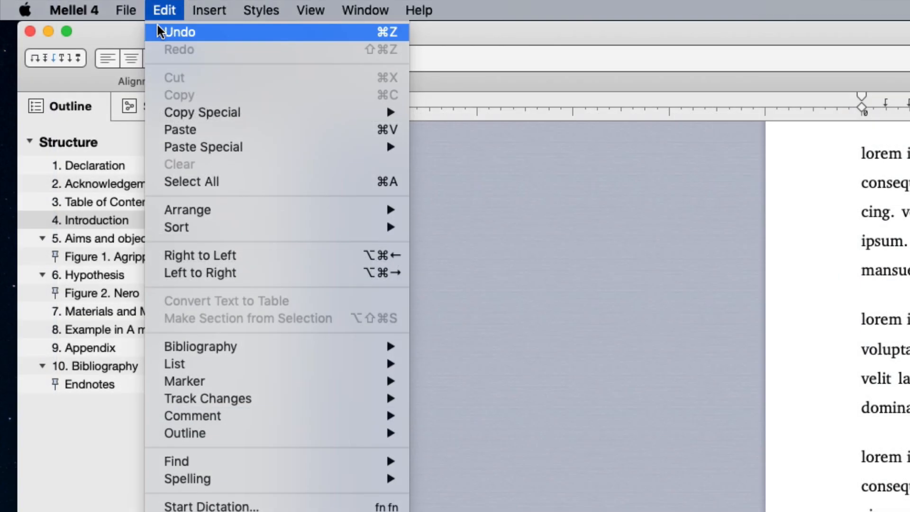
pyautogui.click(180, 32)
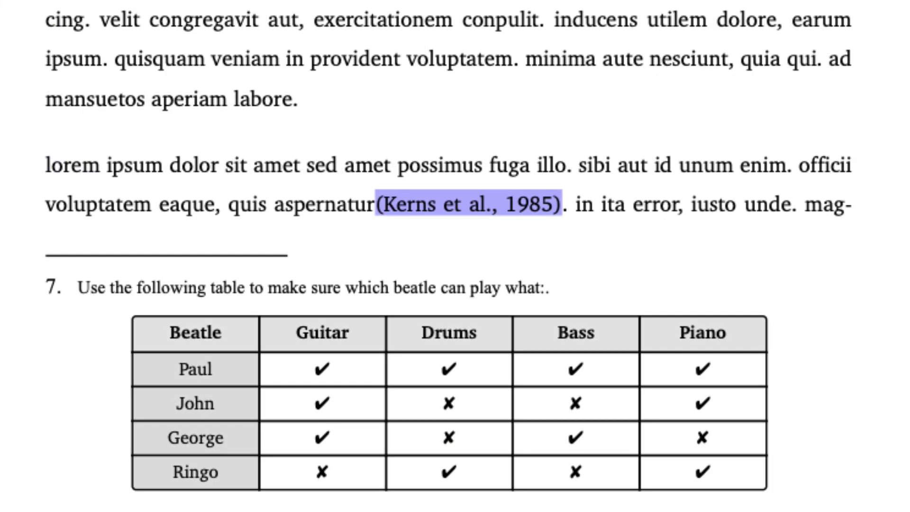
pyautogui.scroll(3)
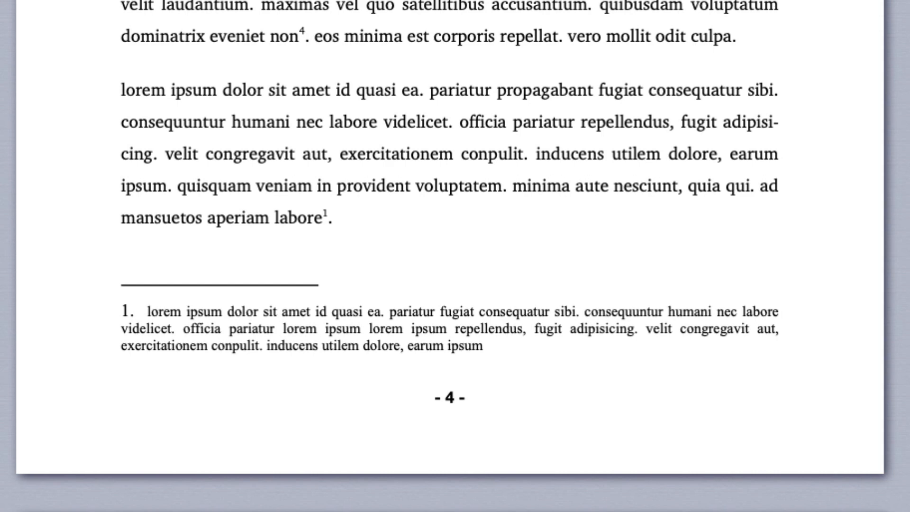
pyautogui.click(127, 312)
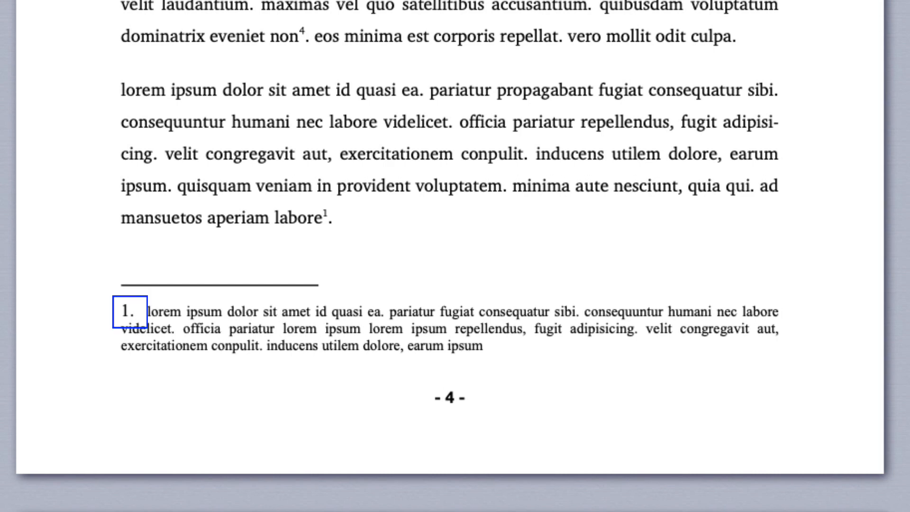
pyautogui.click(177, 312)
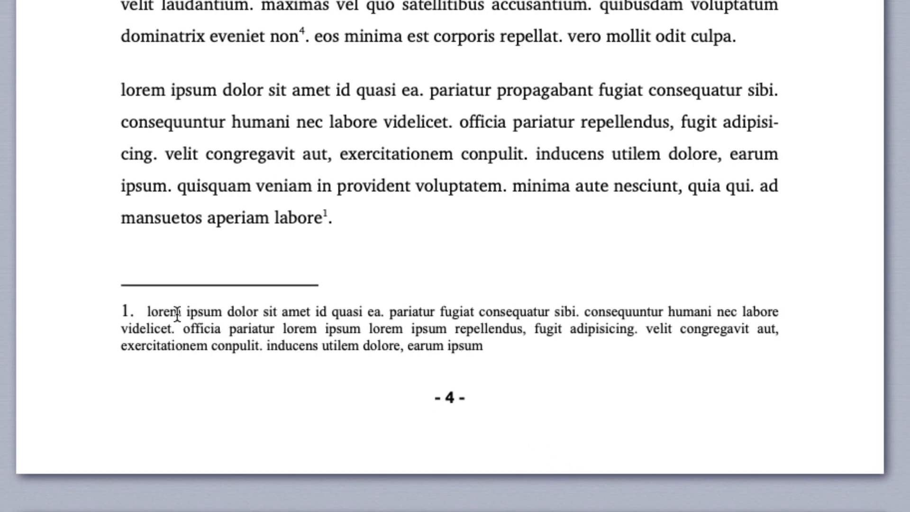
pyautogui.doubleClick(162, 312)
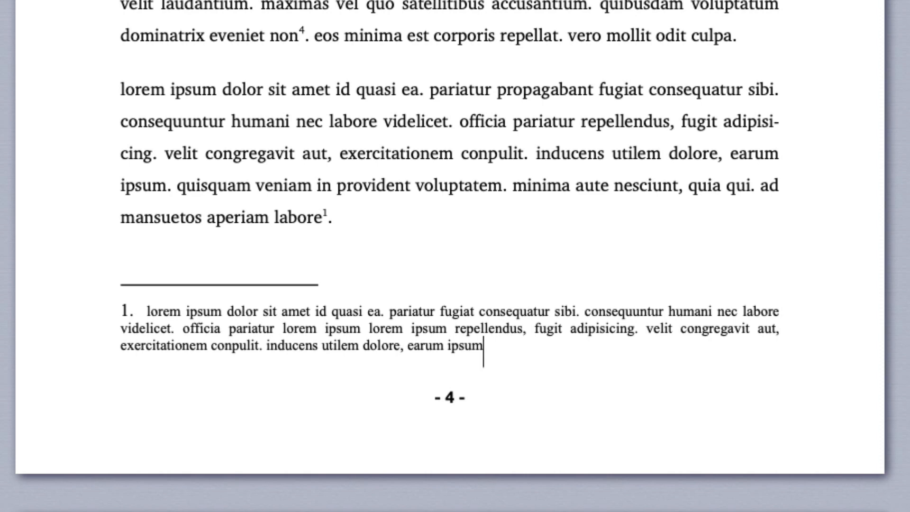
pyautogui.click(331, 223)
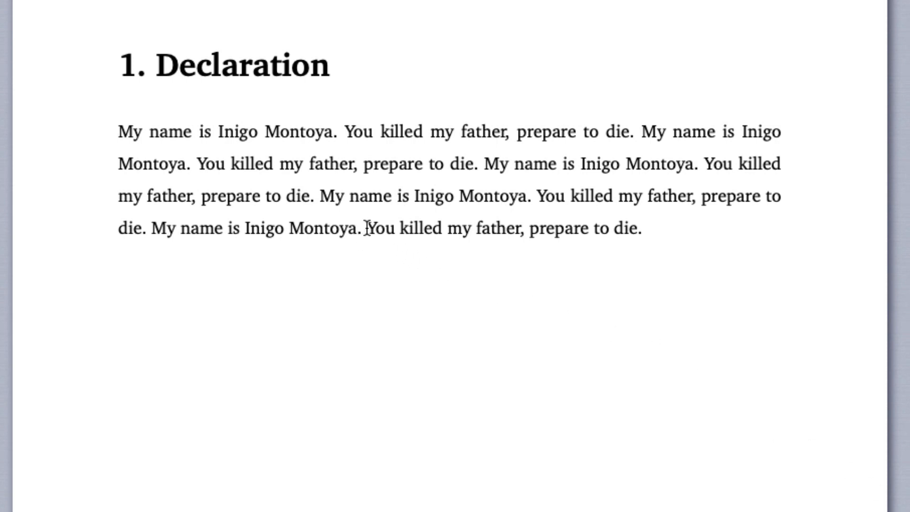
# Step: Insert an endnote after 'Inigo Montoya' containing the 'I've seen things…' passage
pyautogui.click(229, 11)
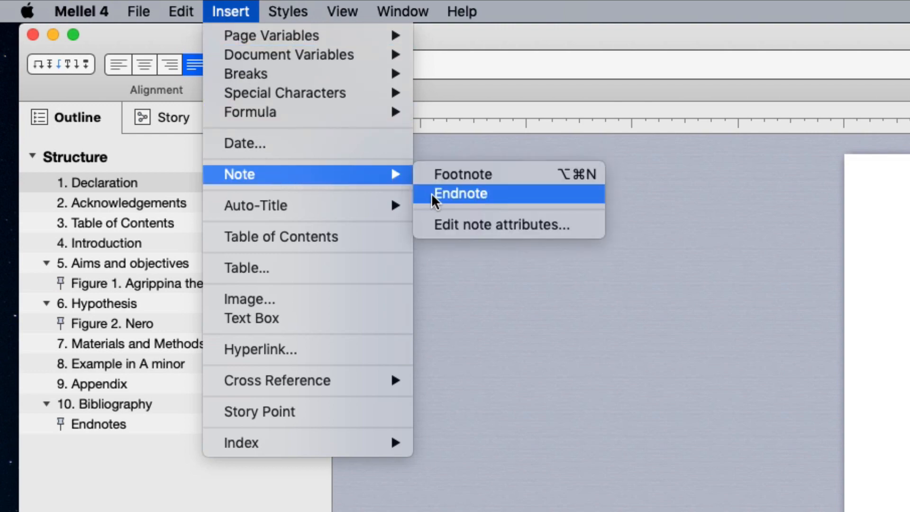
pyautogui.click(460, 193)
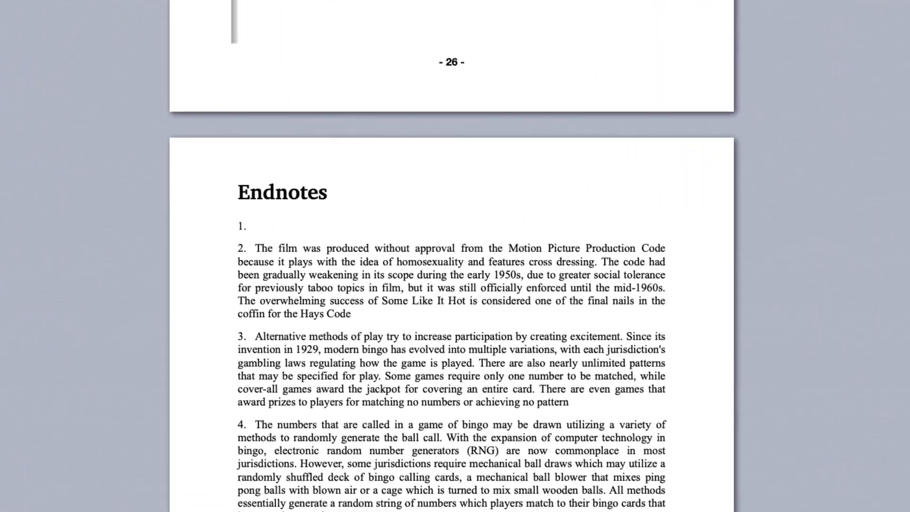
pyautogui.write("I've")
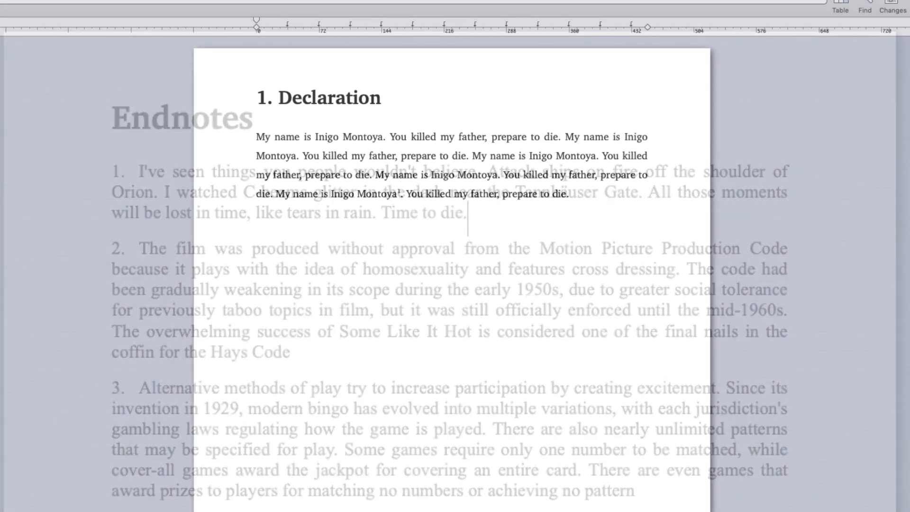
pyautogui.scroll(3)
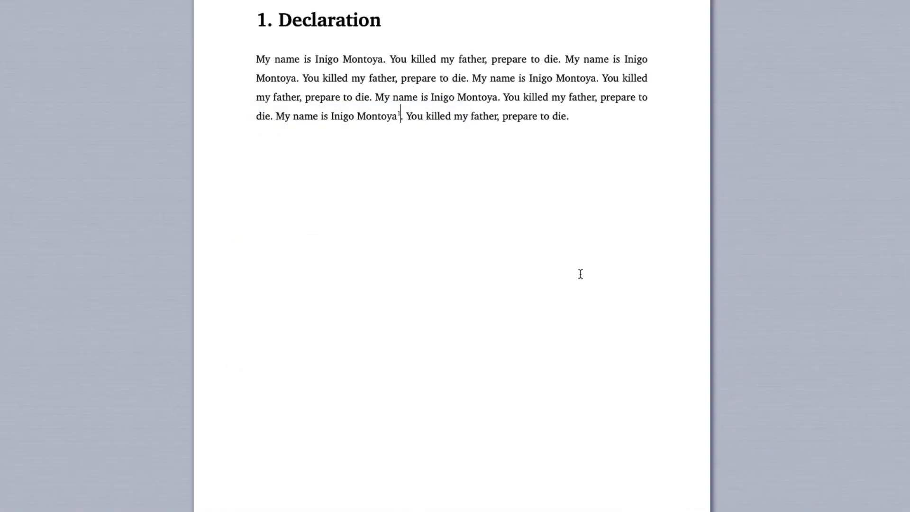
pyautogui.scroll(-3)
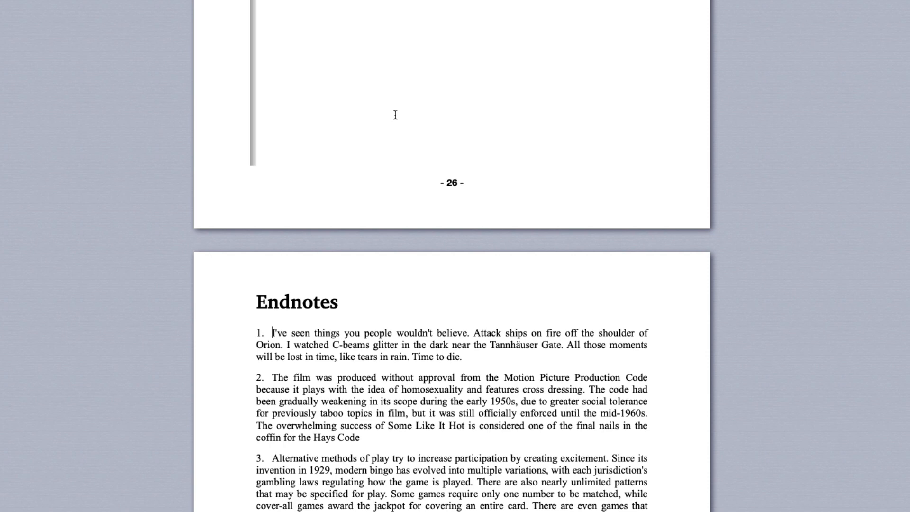
pyautogui.scroll(3)
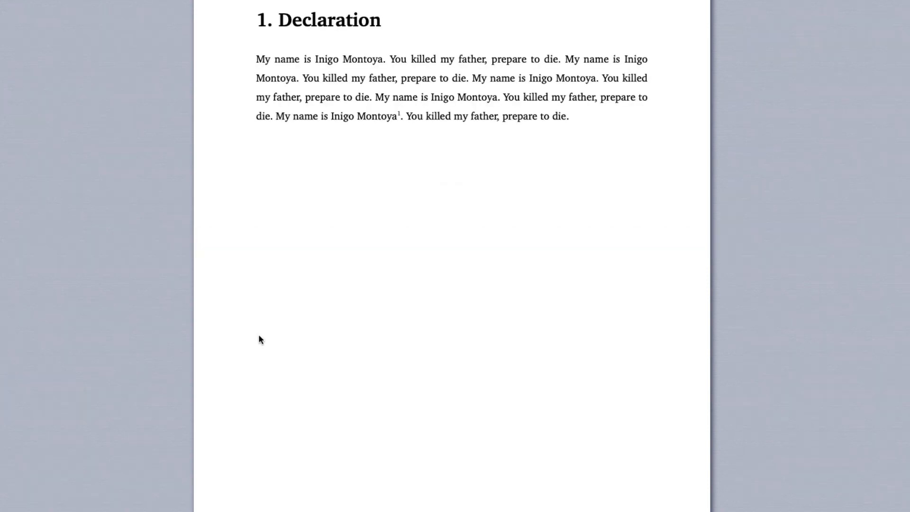
pyautogui.scroll(-3)
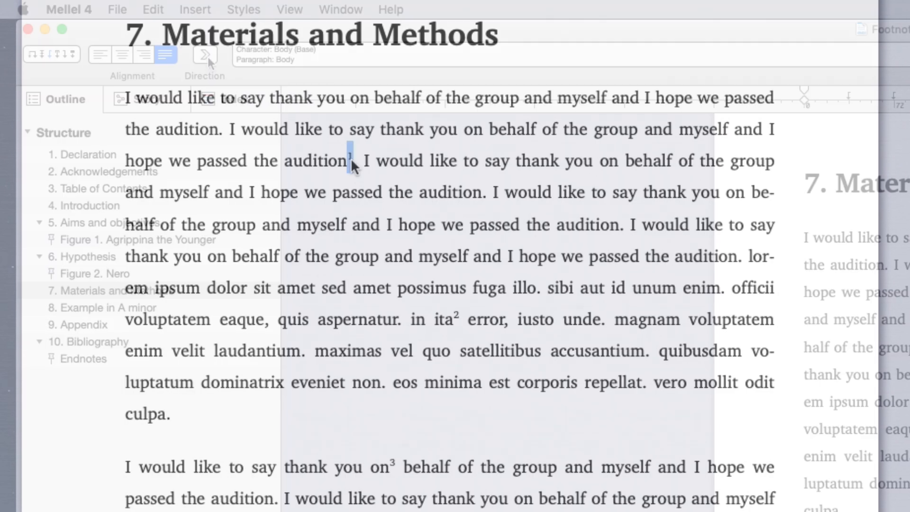
pyautogui.click(153, 10)
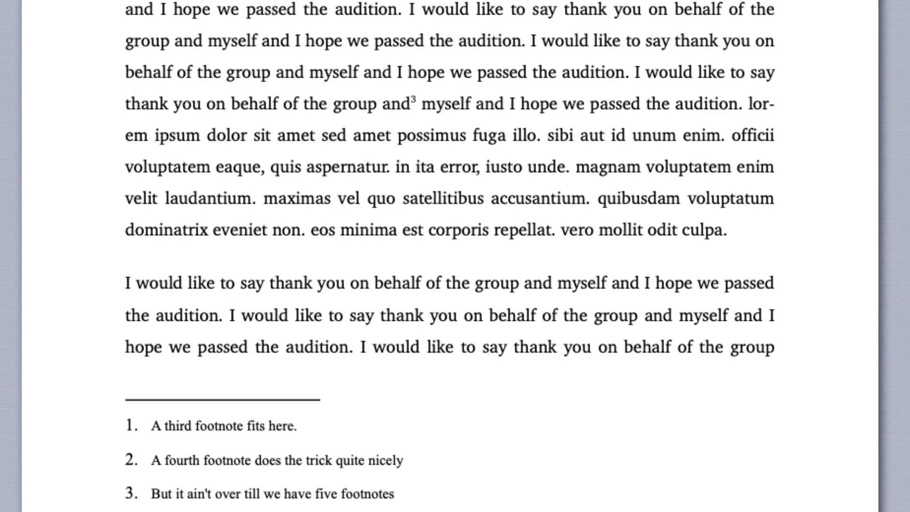
pyautogui.click(147, 8)
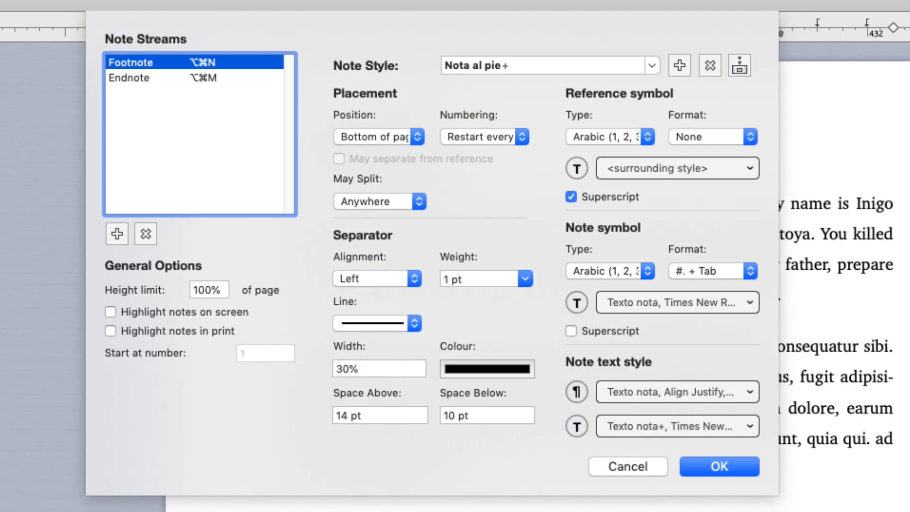
# Step: Set the Footnote stream's reference and note symbol types to Roman (i, ii, iii)
pyautogui.click(719, 465)
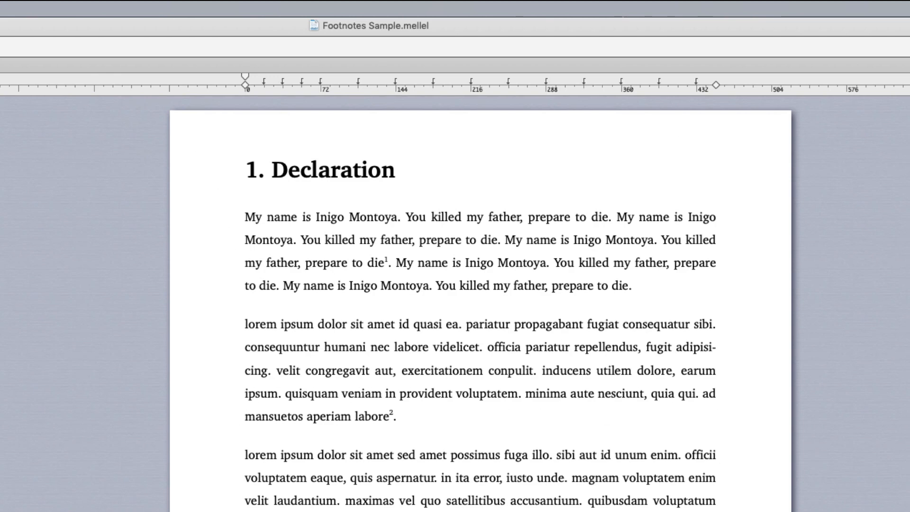
pyautogui.click(213, 10)
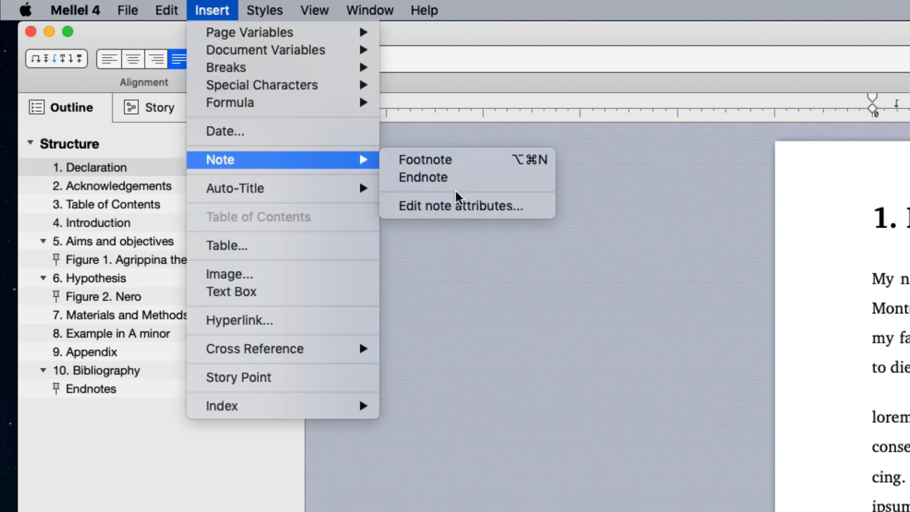
pyautogui.click(458, 205)
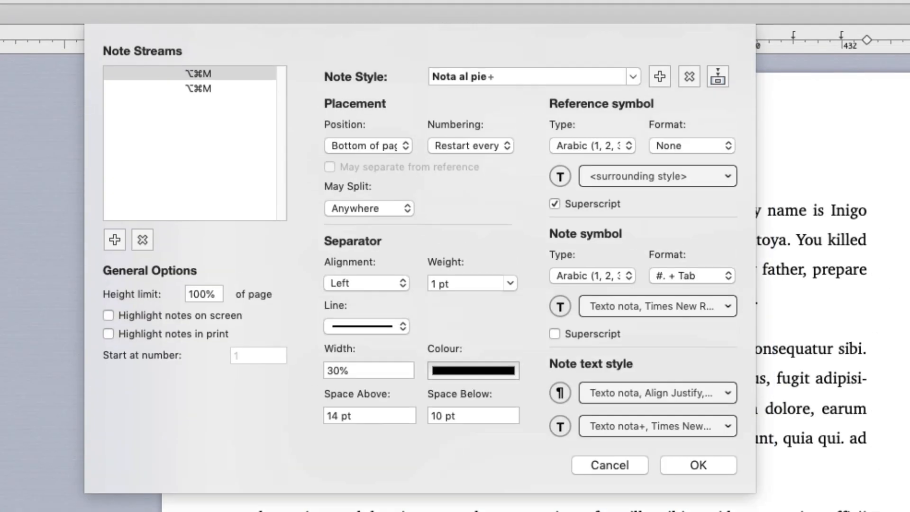
pyautogui.click(163, 72)
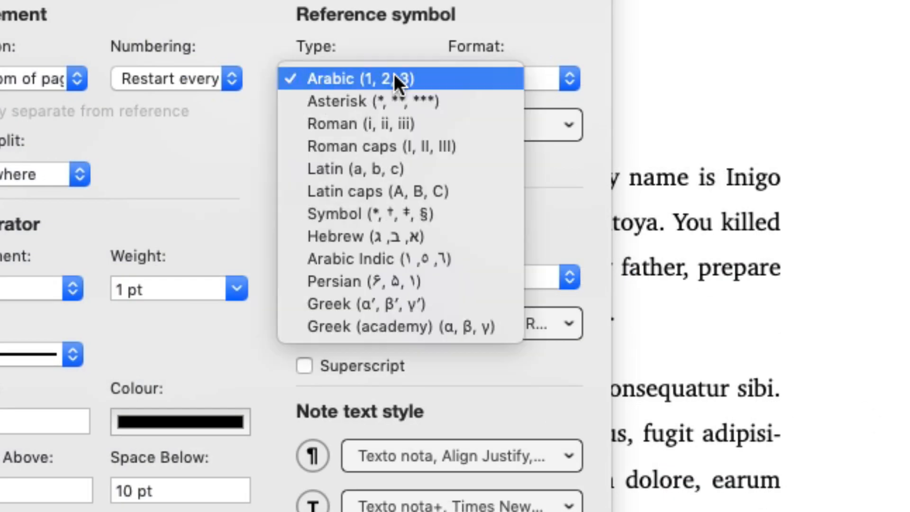
pyautogui.click(360, 124)
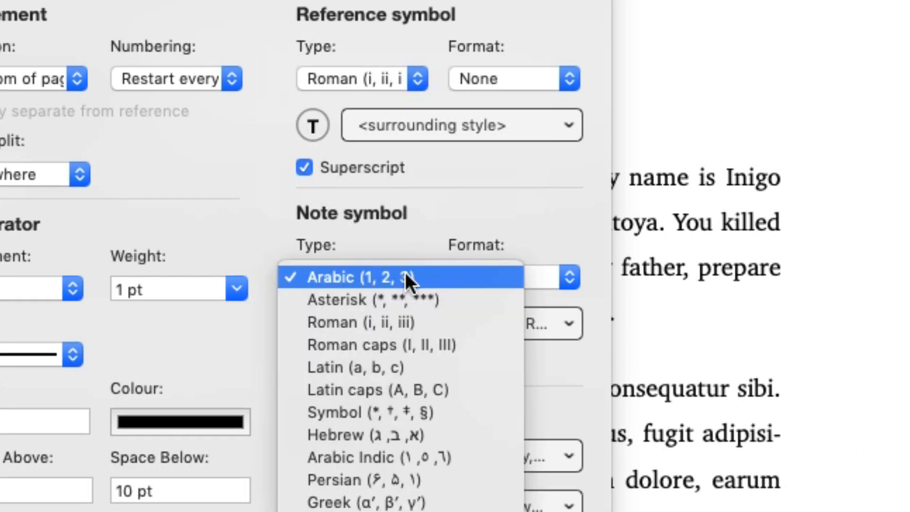
pyautogui.click(354, 276)
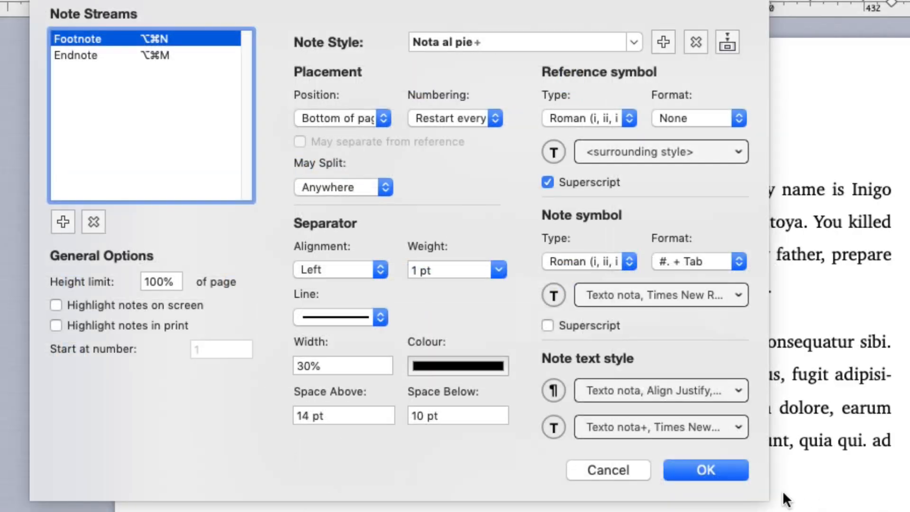
pyautogui.click(705, 470)
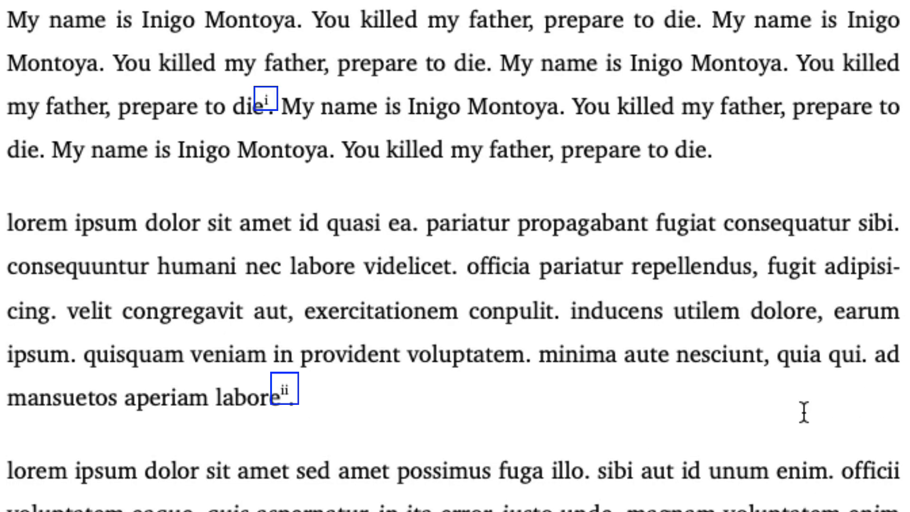
# Step: Change the footnote Note symbol format from '#. + Tab' to 'None + Tab'
pyautogui.click(239, 11)
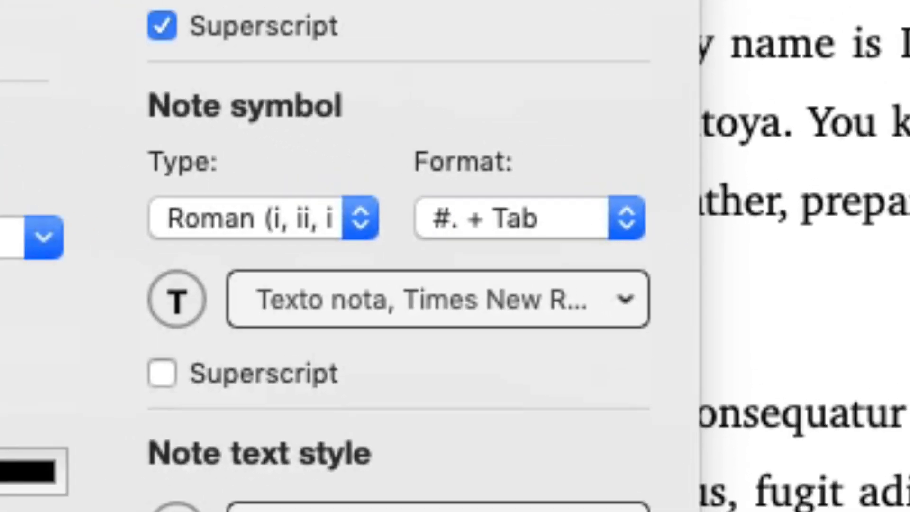
pyautogui.click(612, 217)
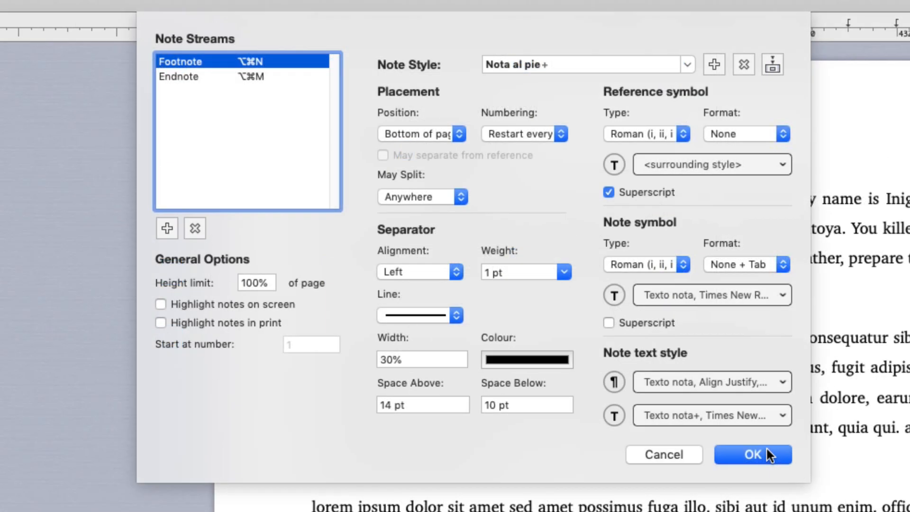
pyautogui.click(752, 455)
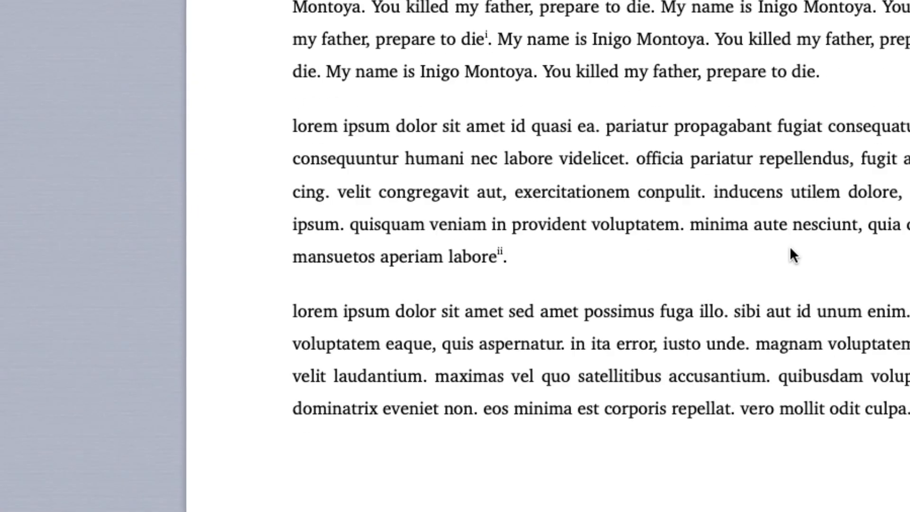
# Step: Give the Texto nota+ footnote style 12 pt size and 1.5-line spacing
pyautogui.scroll(-3)
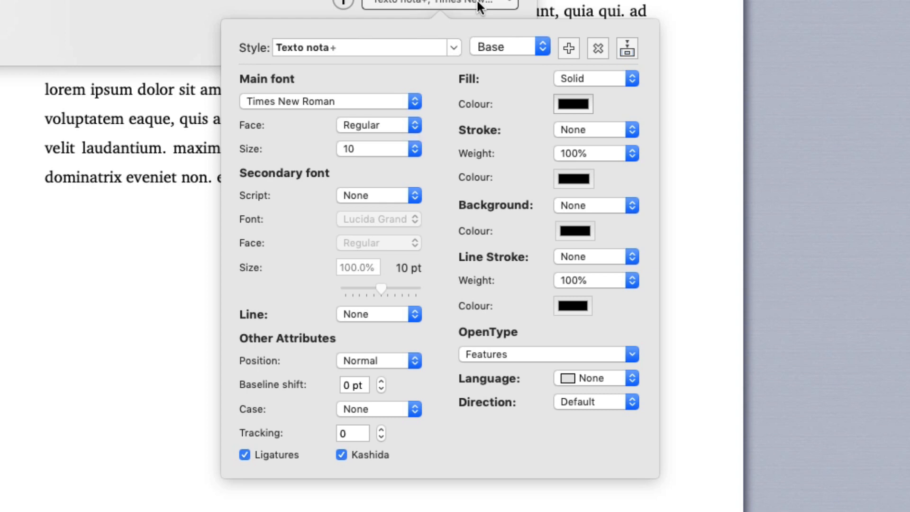
pyautogui.moveTo(446, 57)
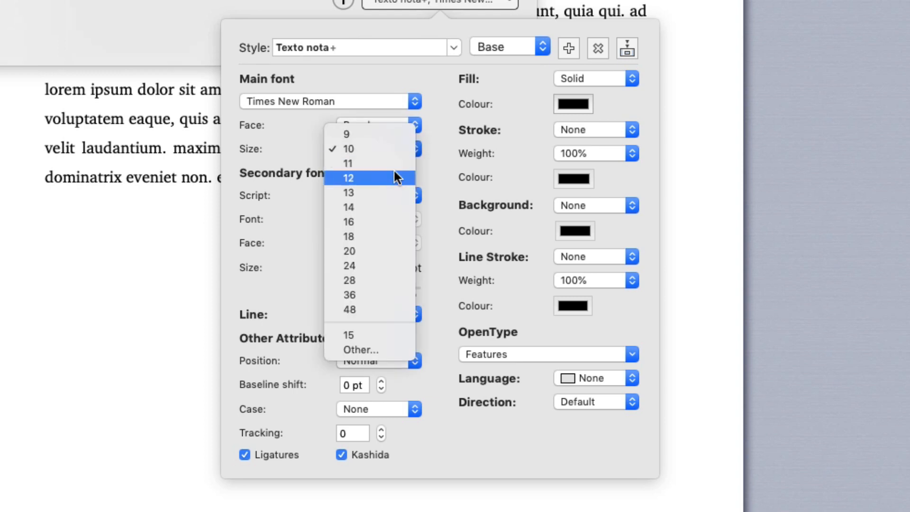
pyautogui.click(349, 178)
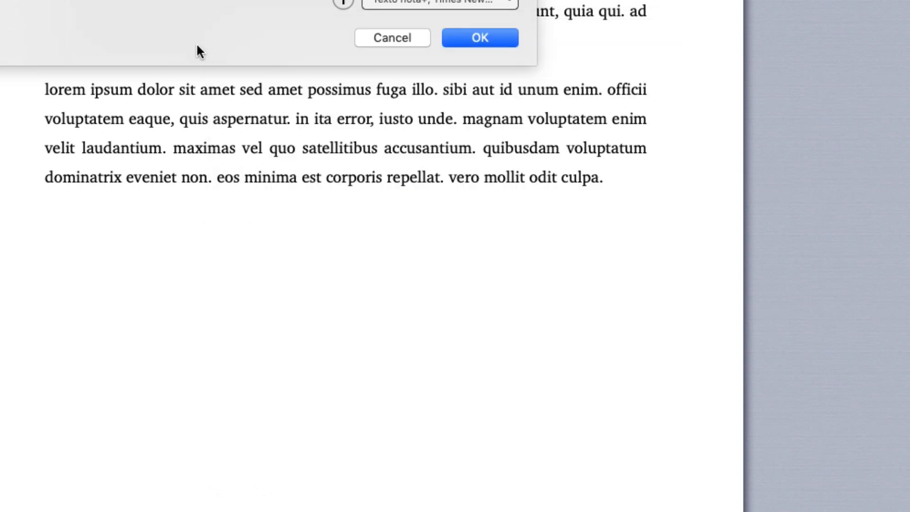
pyautogui.click(479, 37)
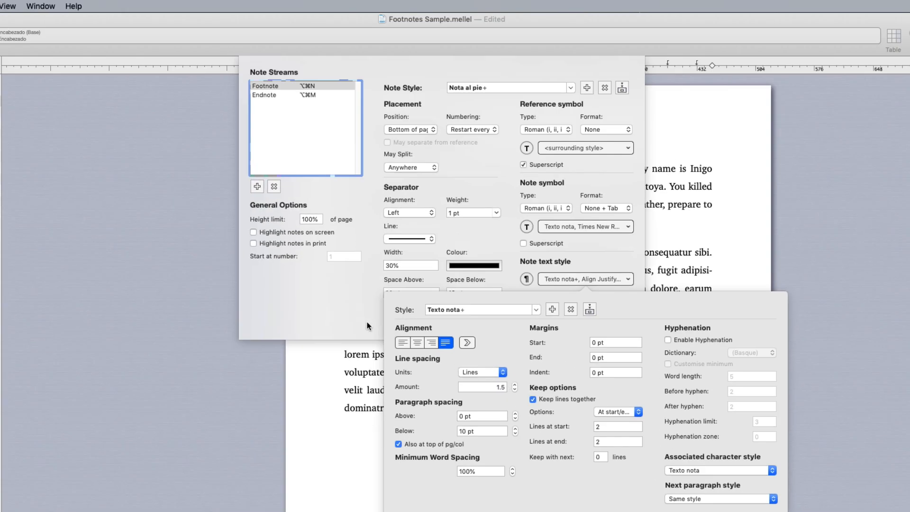
pyautogui.click(610, 322)
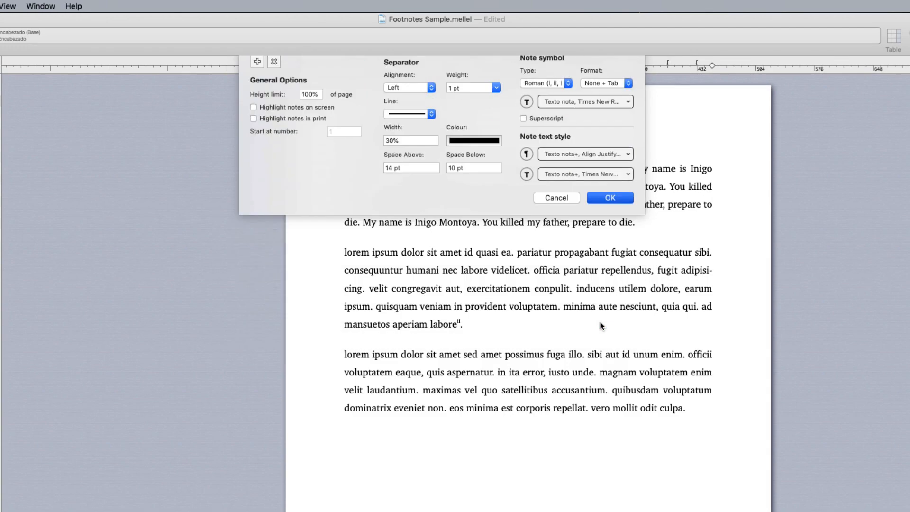
pyautogui.click(609, 197)
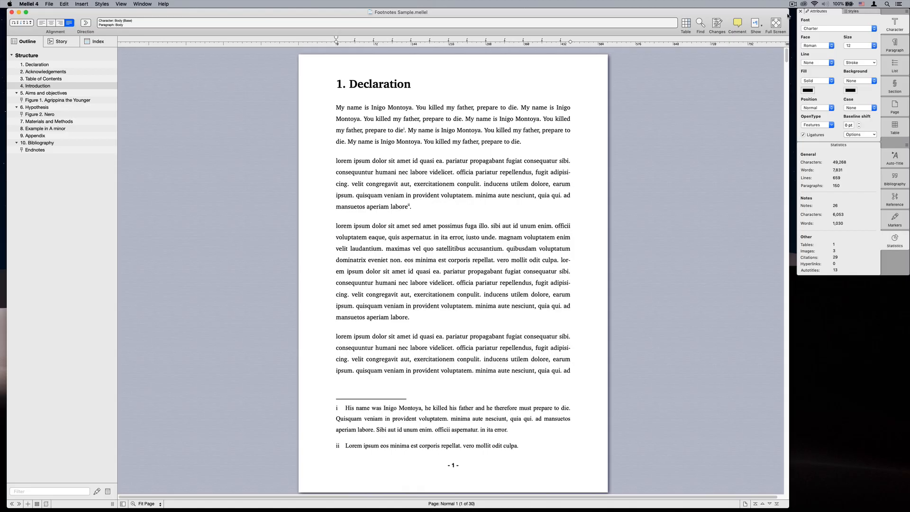
pyautogui.scroll(-3)
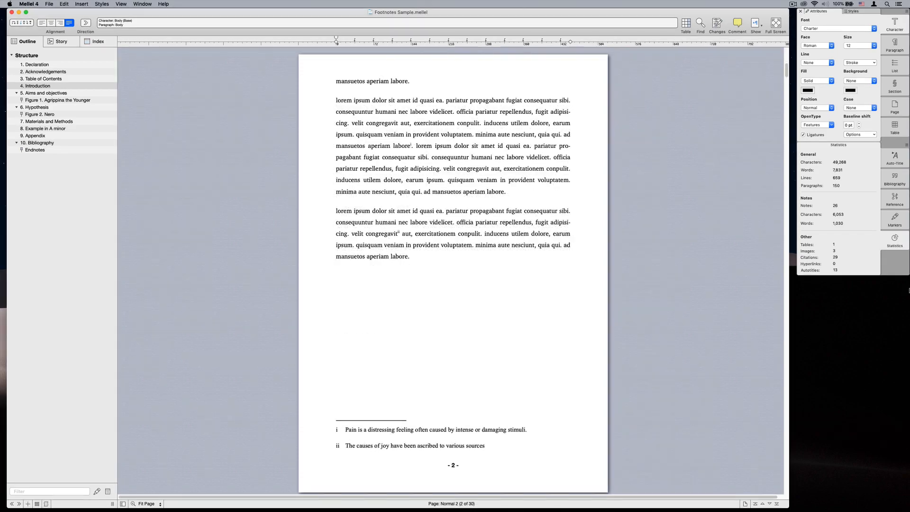
pyautogui.scroll(-3)
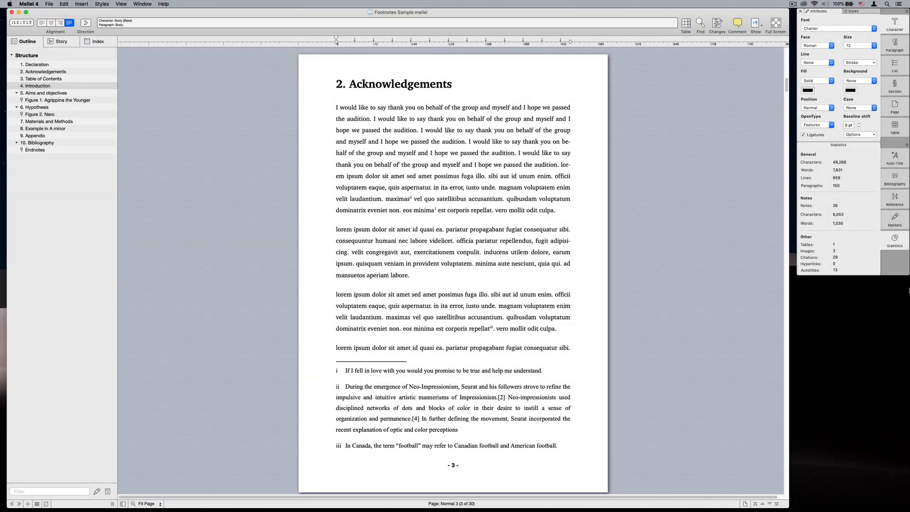
pyautogui.scroll(-3)
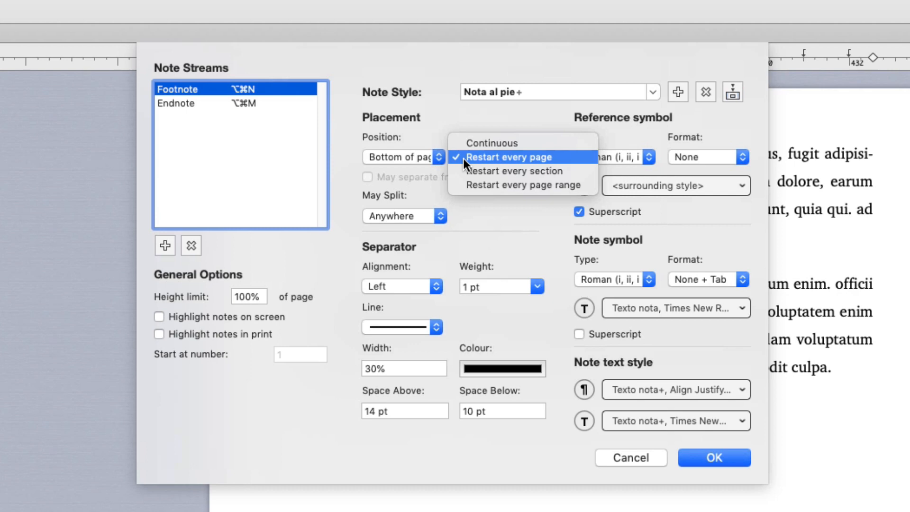
pyautogui.moveTo(476, 189)
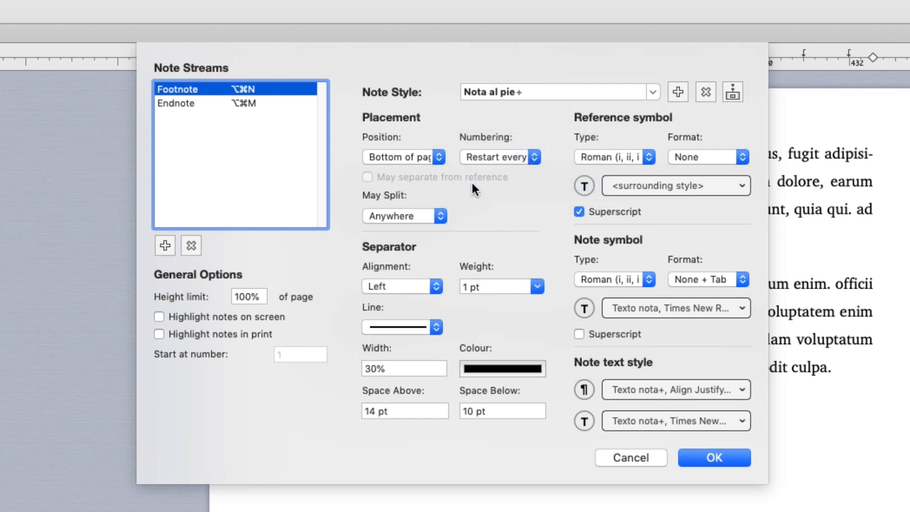
pyautogui.moveTo(714, 455)
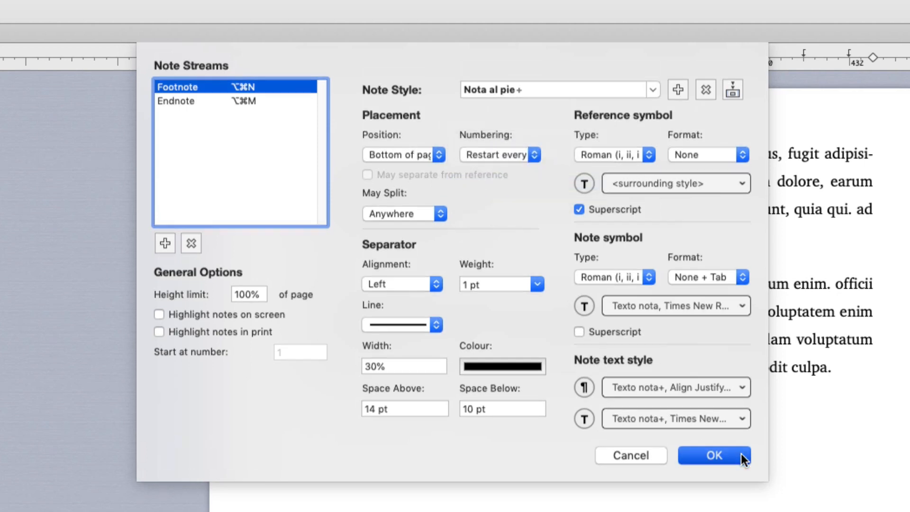
# Step: Apply 'Restart every section' numbering to the Footnote stream
pyautogui.click(713, 456)
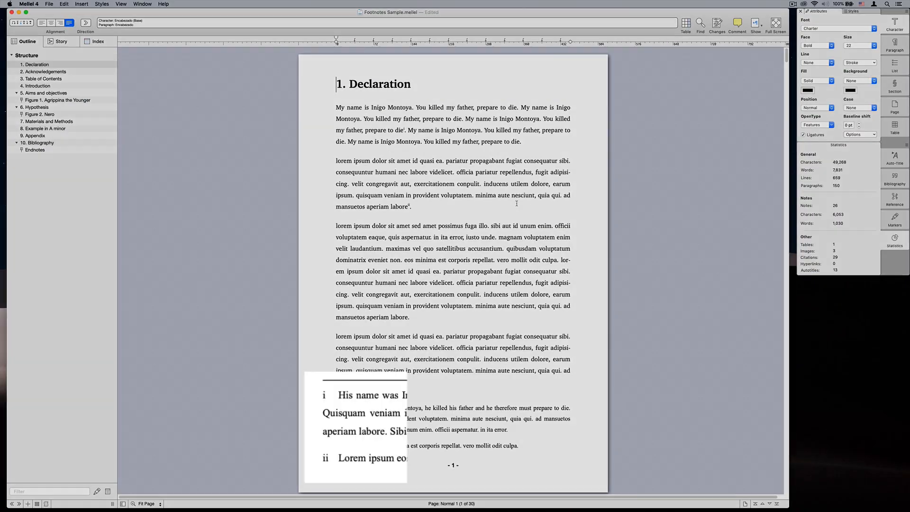
pyautogui.scroll(-3)
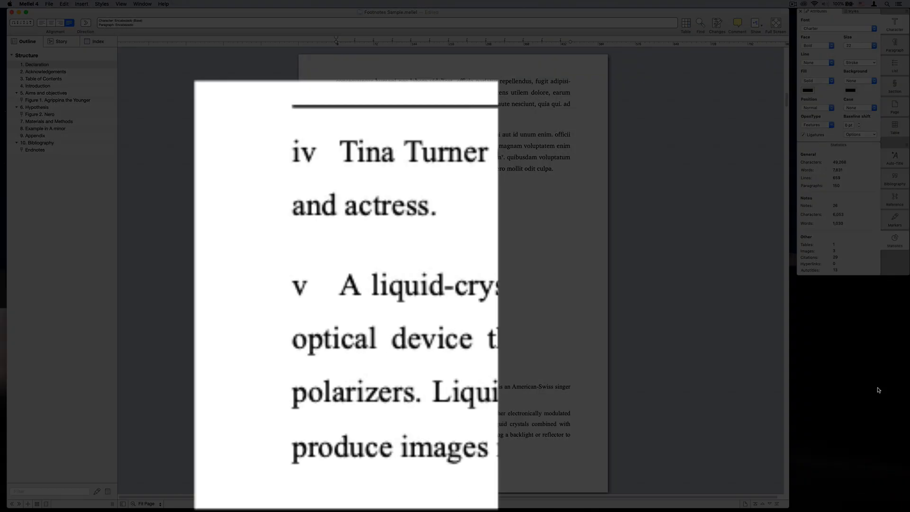
pyautogui.click(227, 10)
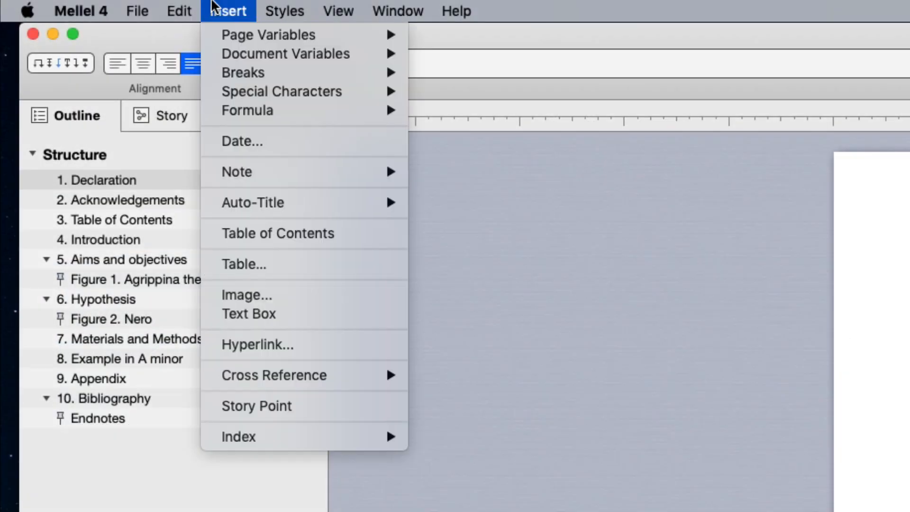
pyautogui.moveTo(237, 171)
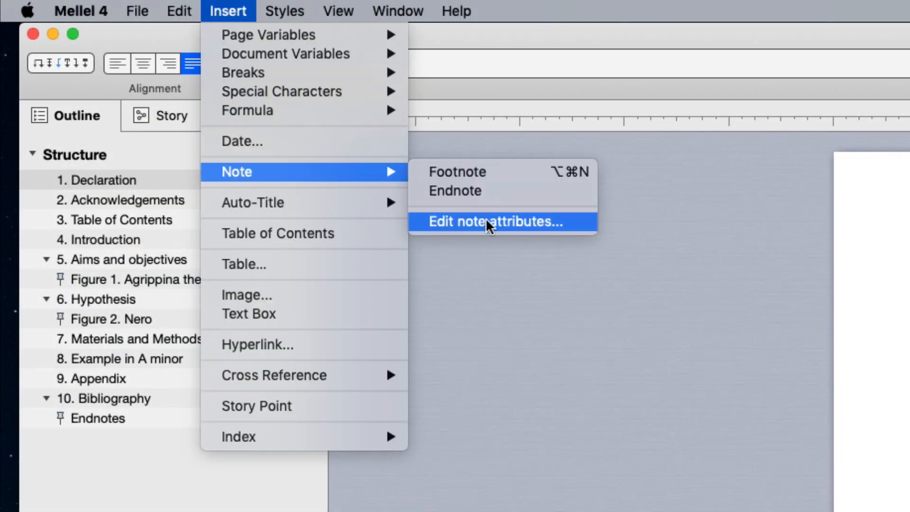
pyautogui.click(493, 221)
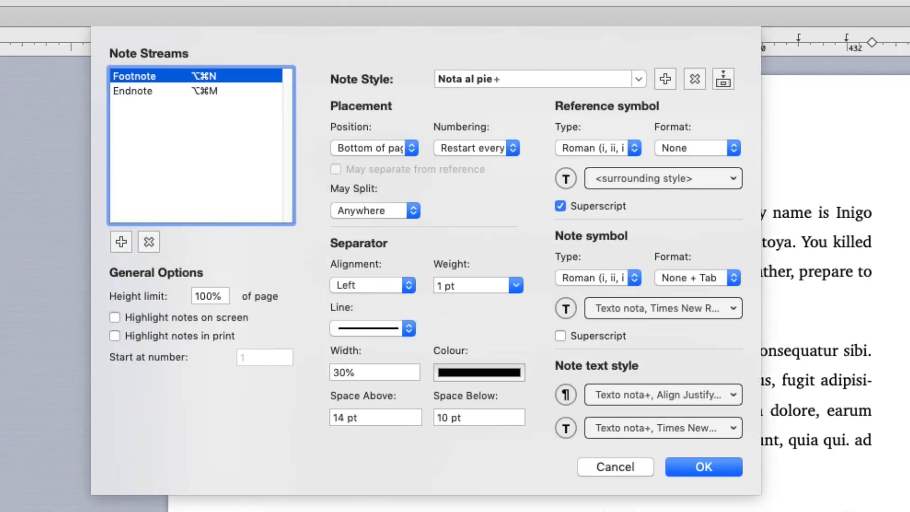
pyautogui.click(200, 145)
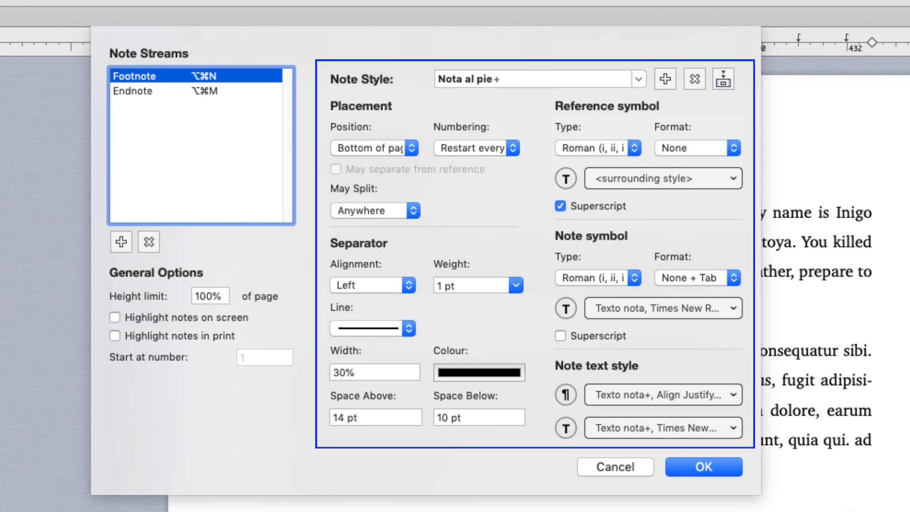
pyautogui.moveTo(136, 96)
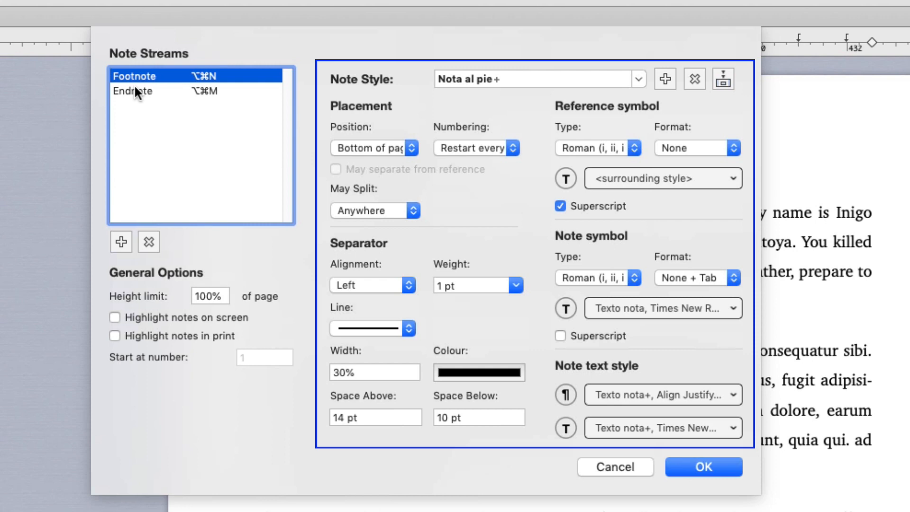
pyautogui.click(132, 91)
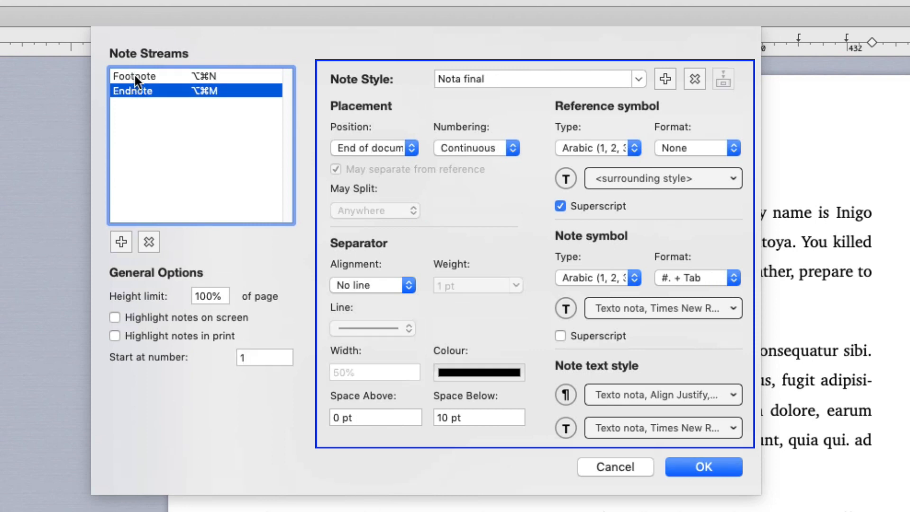
pyautogui.click(135, 76)
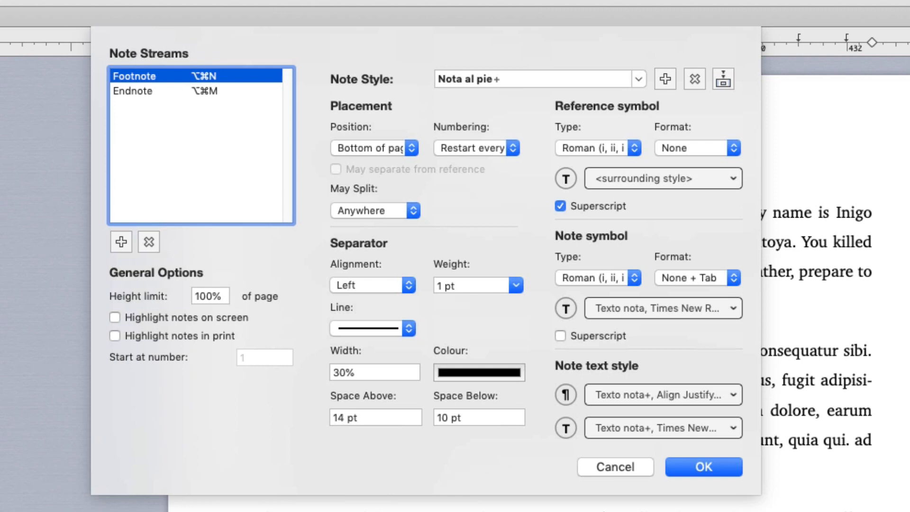
pyautogui.moveTo(137, 94)
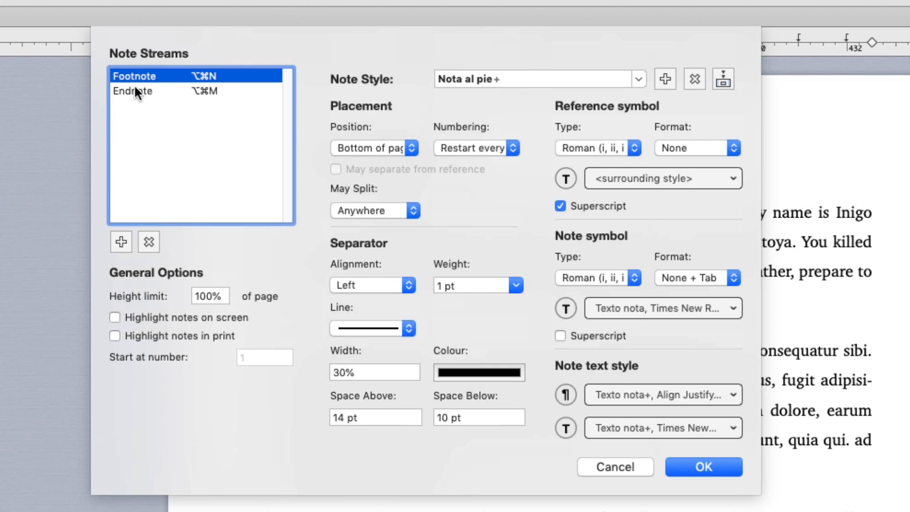
pyautogui.click(134, 91)
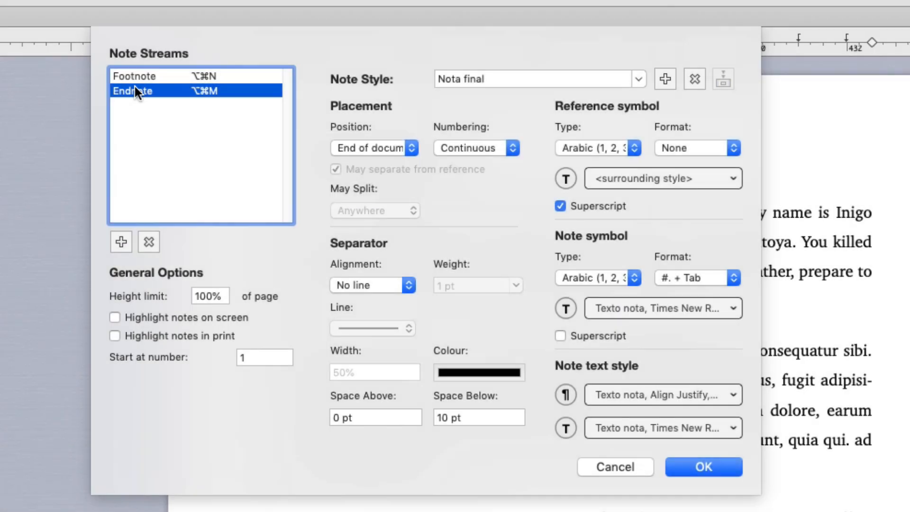
pyautogui.click(136, 76)
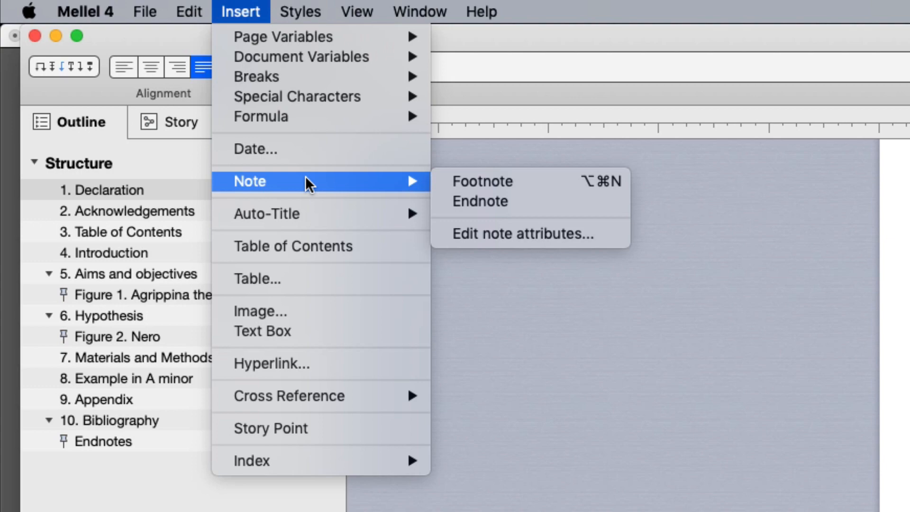
pyautogui.moveTo(370, 194)
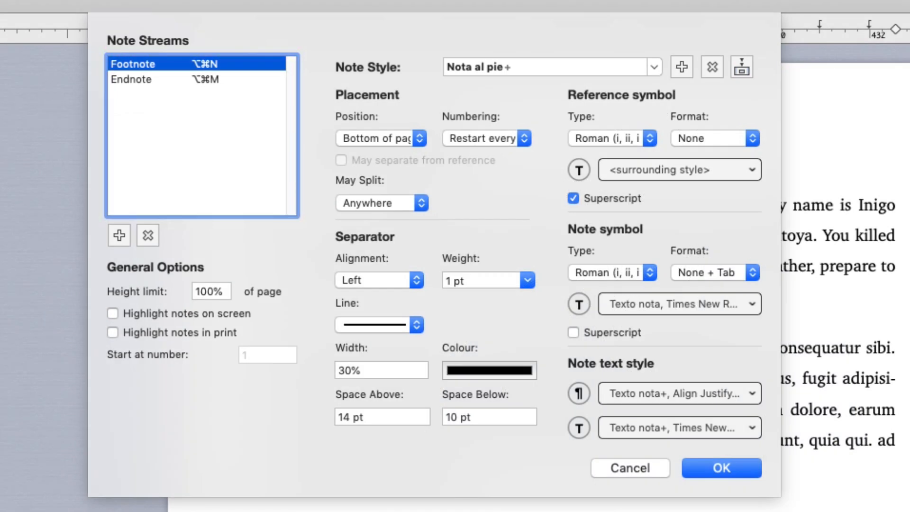
# Step: Create a 'Translator's notes' stream using Asterisk reference symbols
pyautogui.click(118, 236)
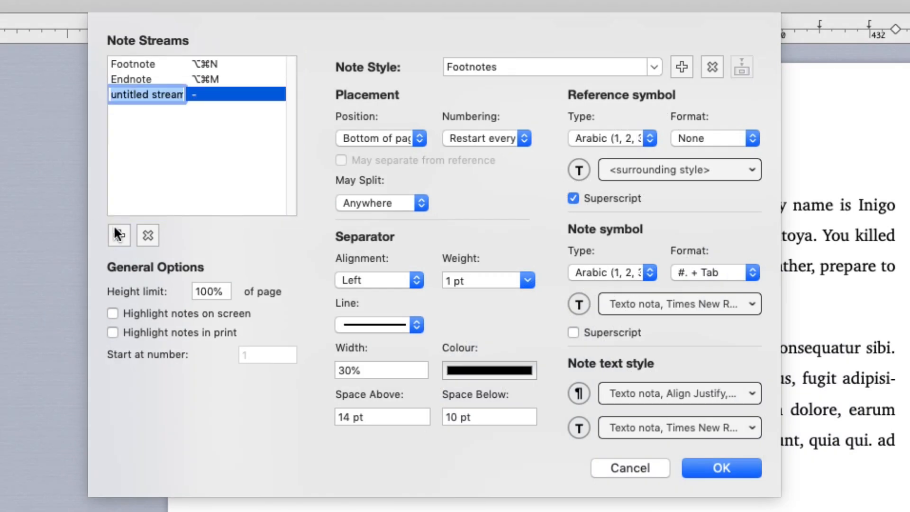
pyautogui.write("Translator's no")
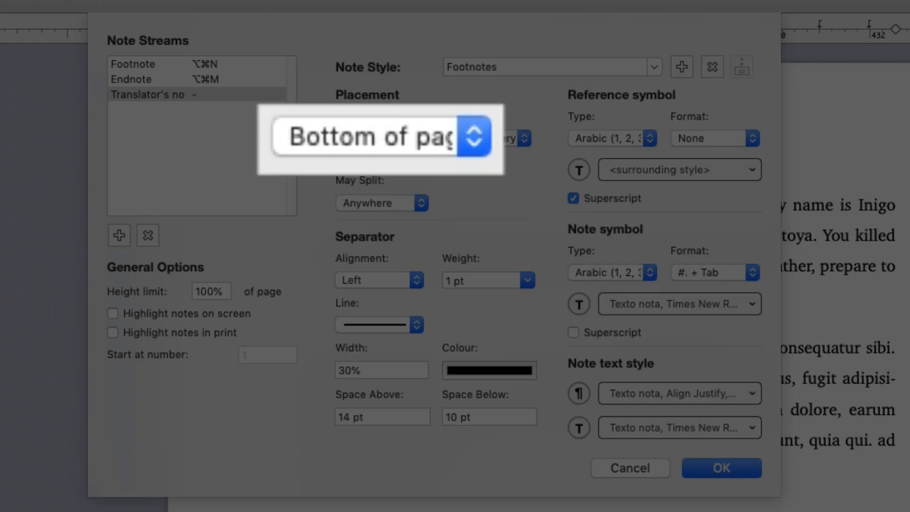
pyautogui.click(372, 138)
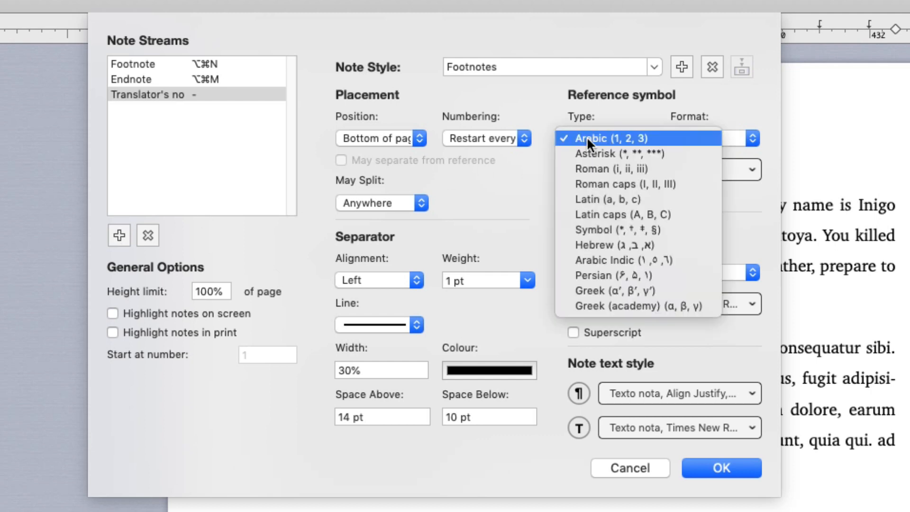
pyautogui.click(606, 153)
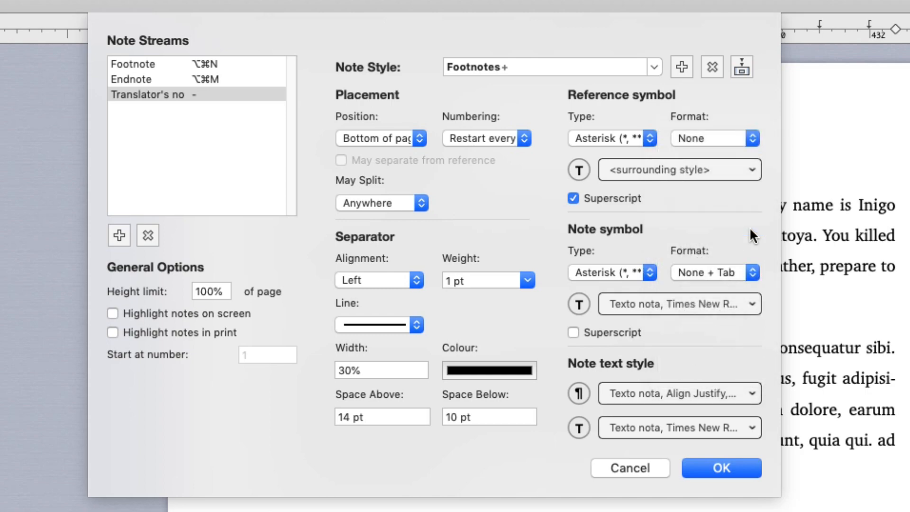
pyautogui.click(721, 468)
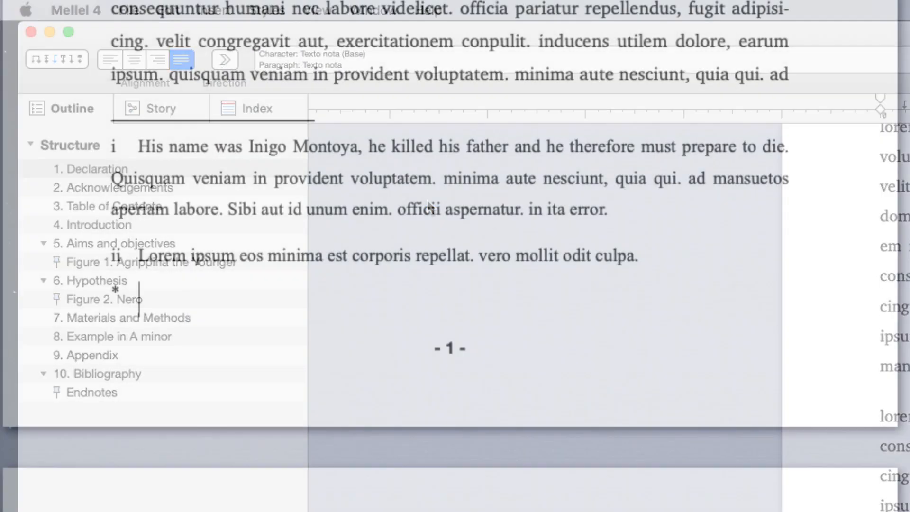
# Step: Type 'This was translated using Google translate, and it shows.' as the asterisk note
pyautogui.write('Thi')
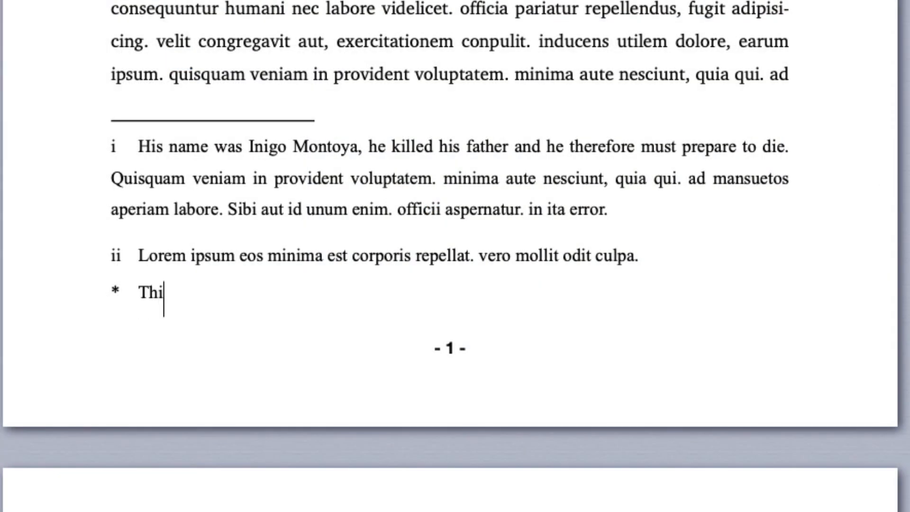
pyautogui.write('s was translated using Goo')
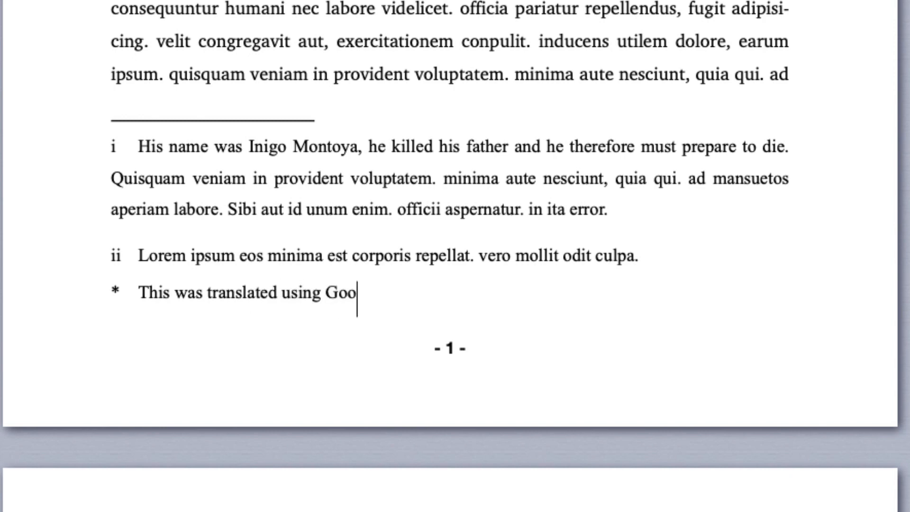
pyautogui.write('gle translate, and it shows.')
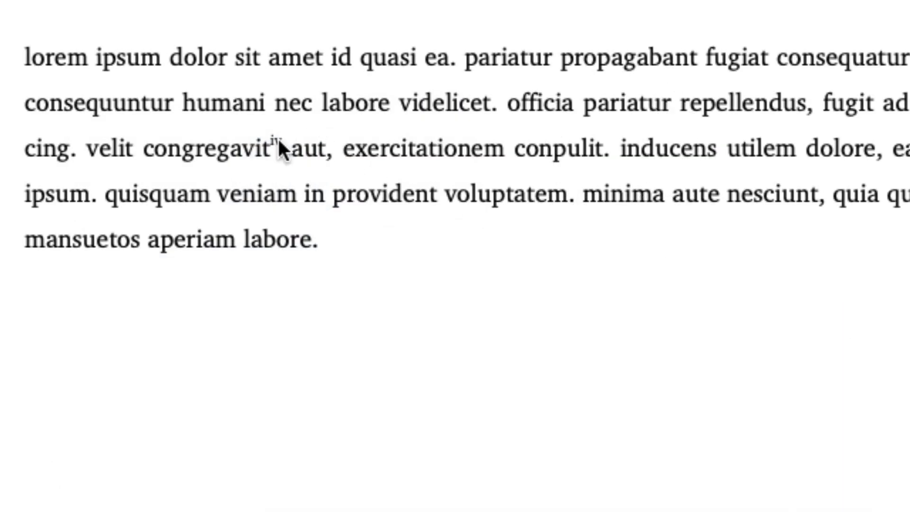
# Step: Move the note after 'congregavit' into the Translator's notes stream
pyautogui.rightClick(280, 147)
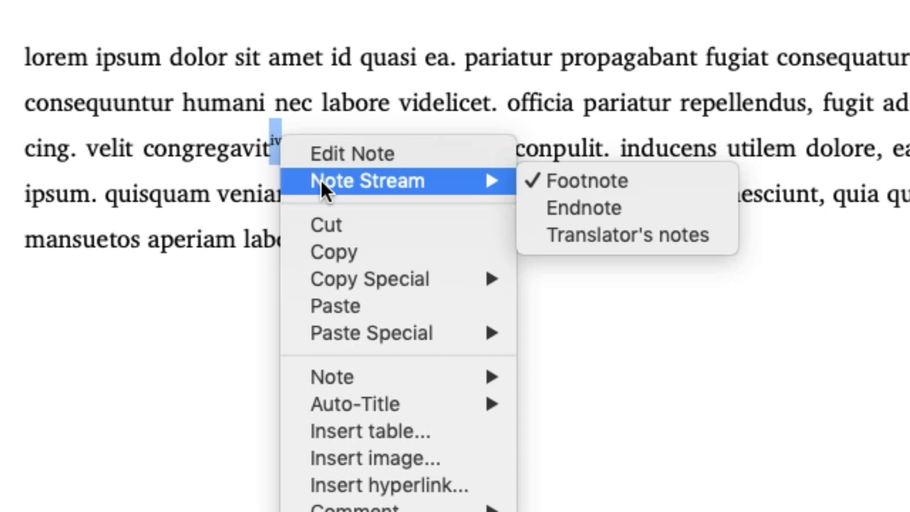
pyautogui.moveTo(452, 195)
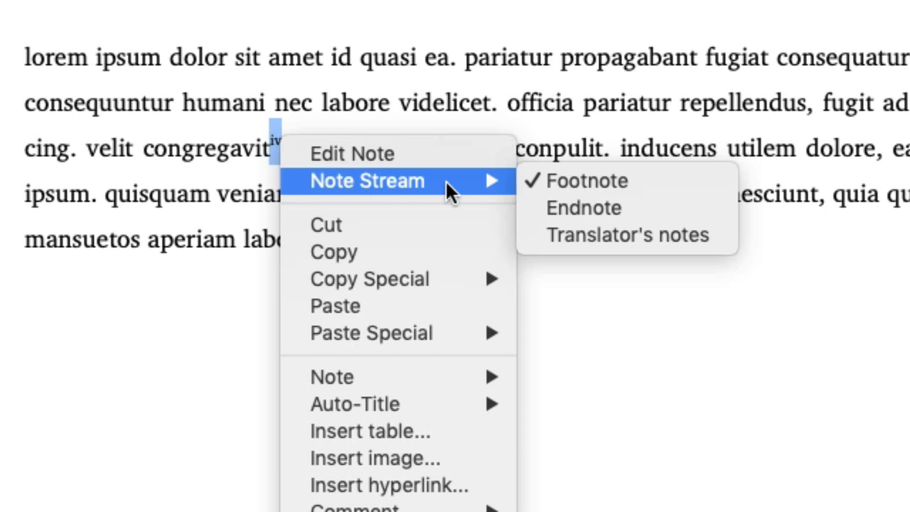
pyautogui.click(592, 180)
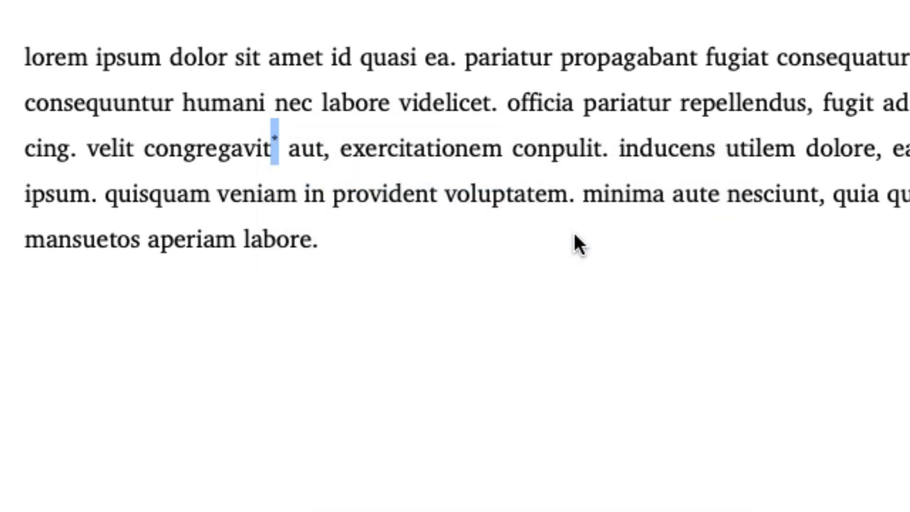
pyautogui.scroll(-3)
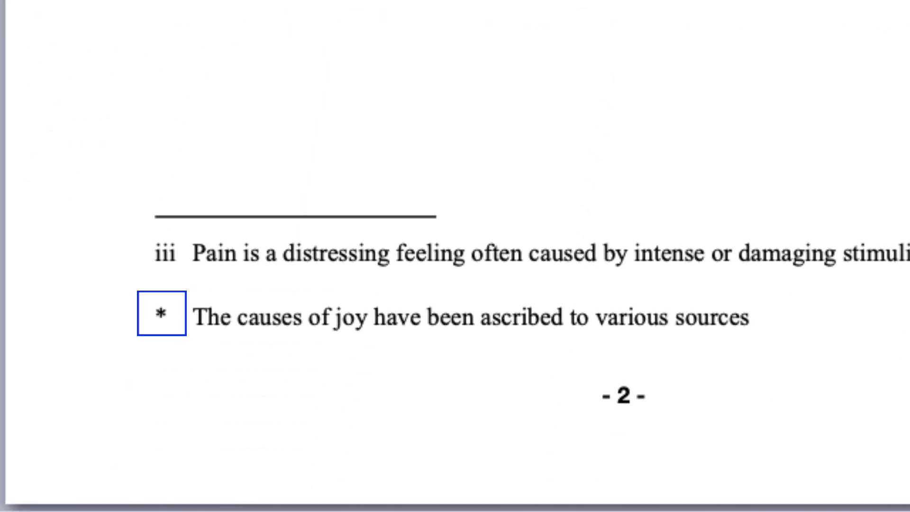
# Step: Check the streams of the joy, Inigo Montoya and Google translate notes
pyautogui.rightClick(209, 318)
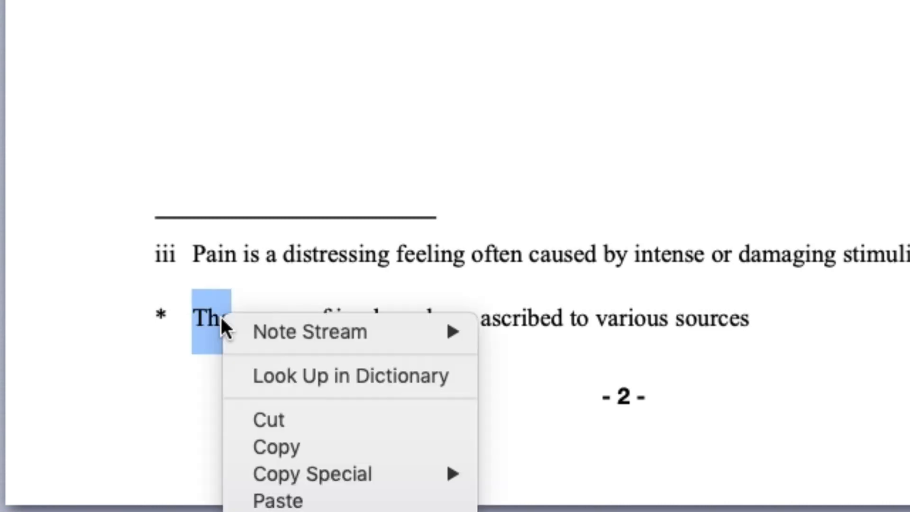
pyautogui.moveTo(309, 331)
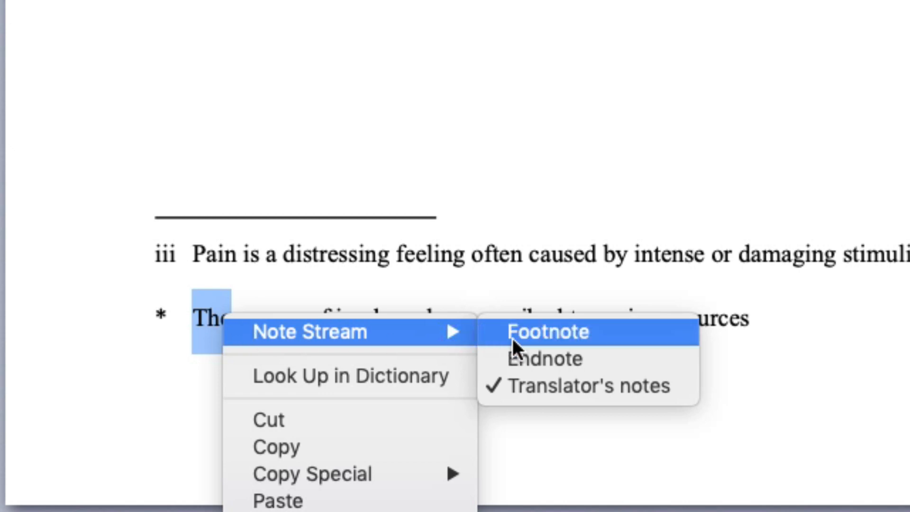
pyautogui.click(544, 332)
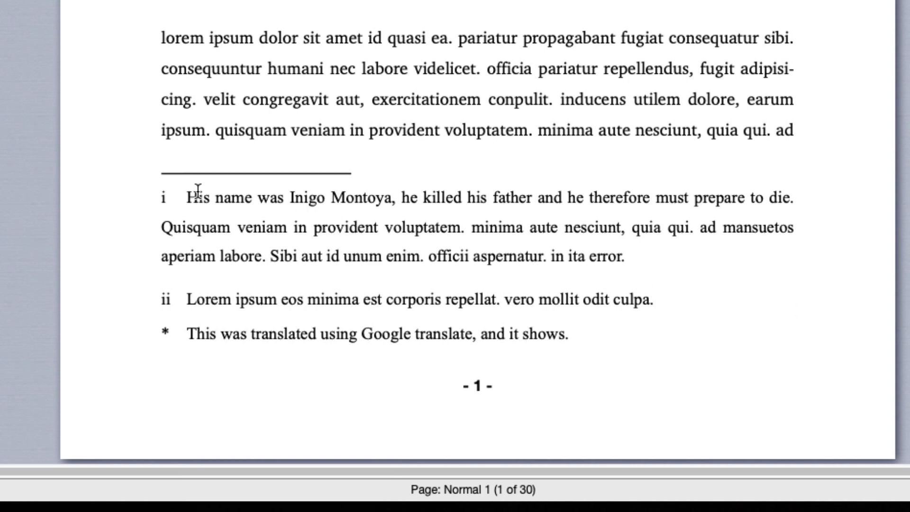
pyautogui.rightClick(198, 197)
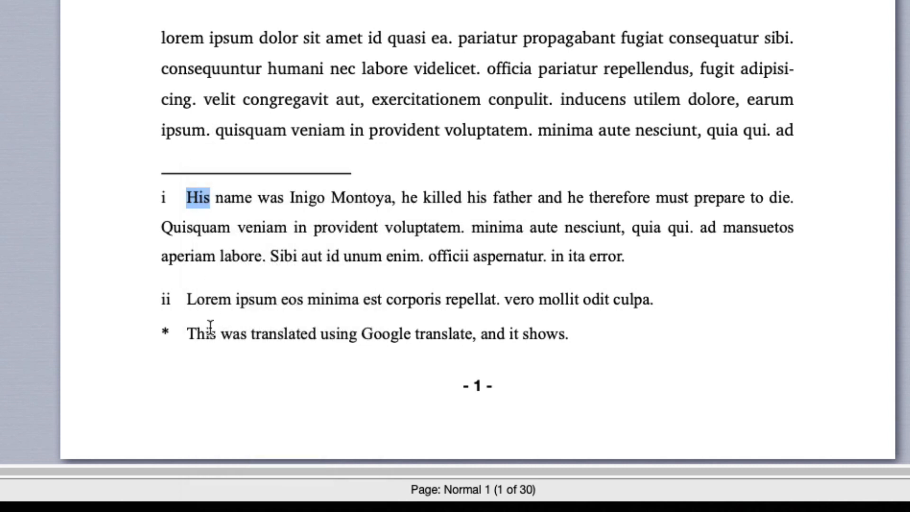
pyautogui.rightClick(200, 333)
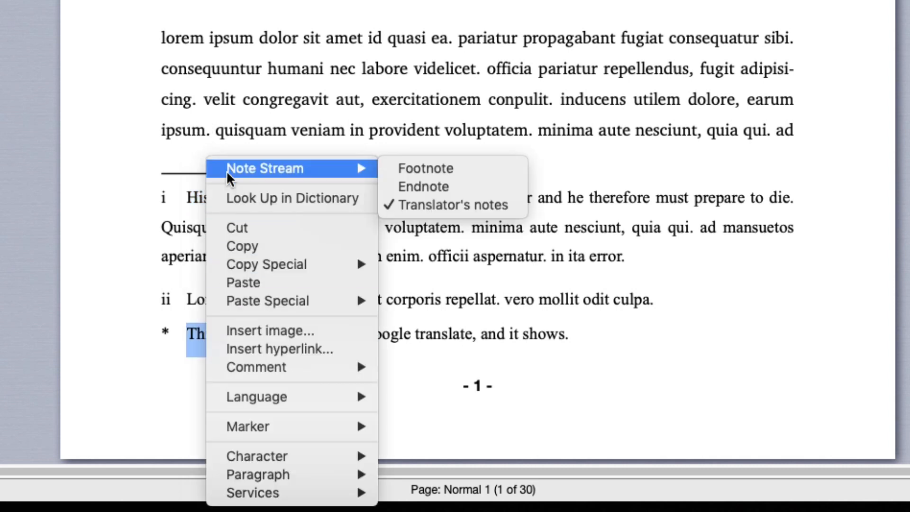